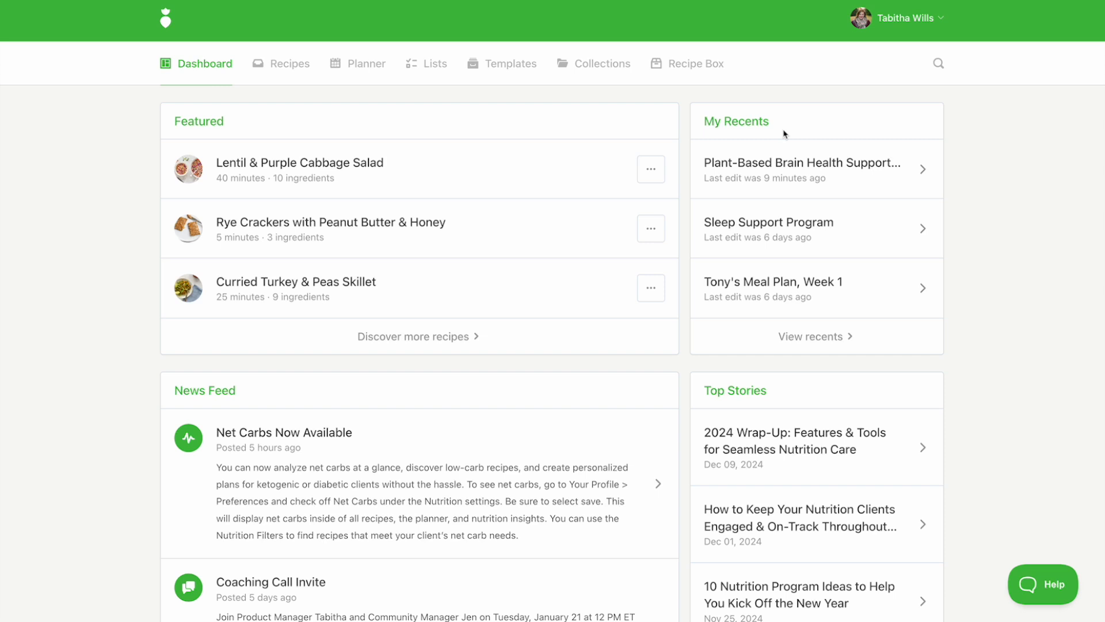
pyautogui.moveTo(509, 63)
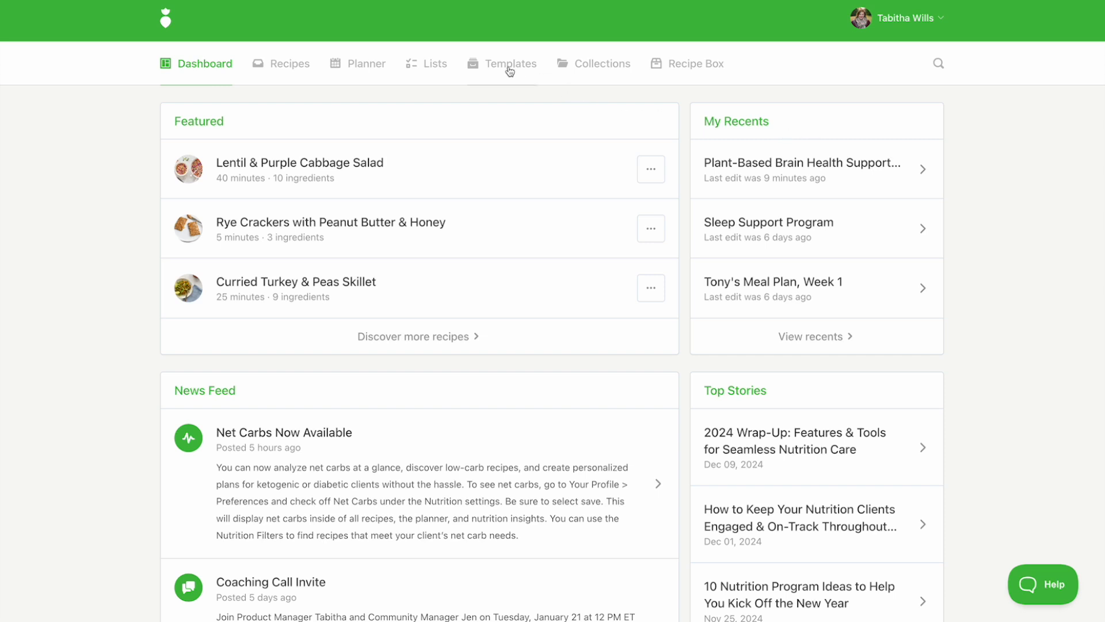
# Open the Templates library and browse the list of 153 meal plan templates.
pyautogui.click(511, 63)
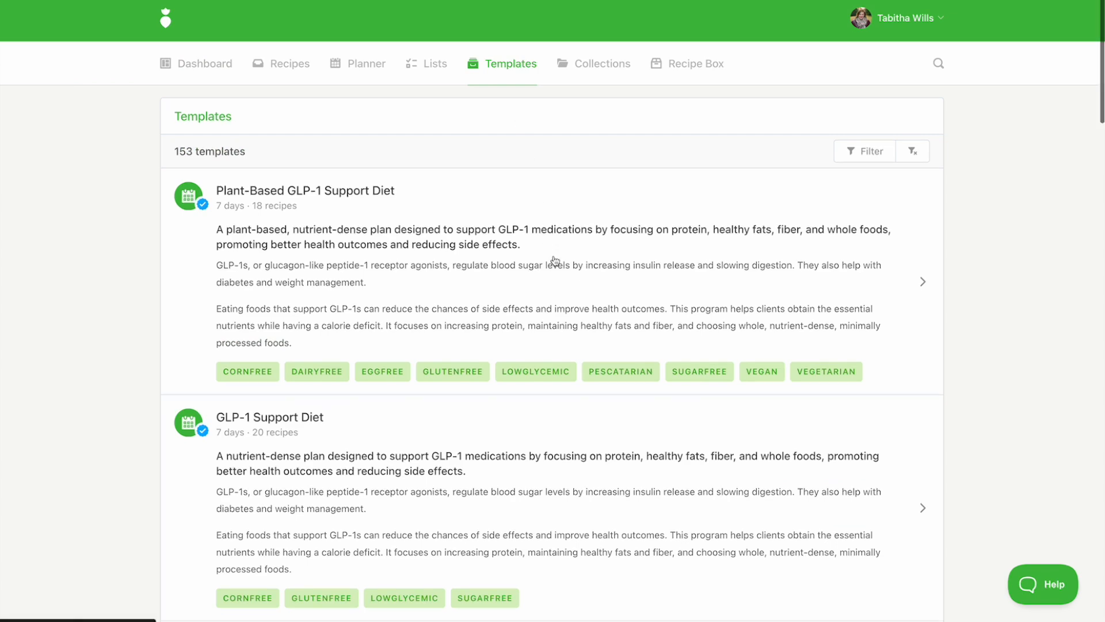
pyautogui.scroll(-3)
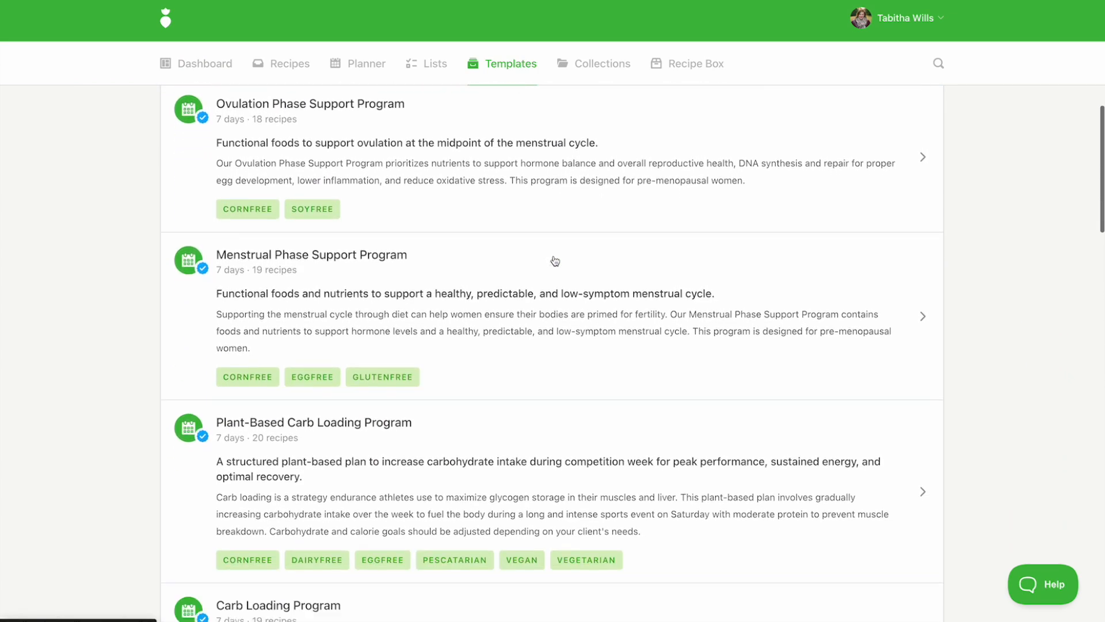
pyautogui.scroll(-3)
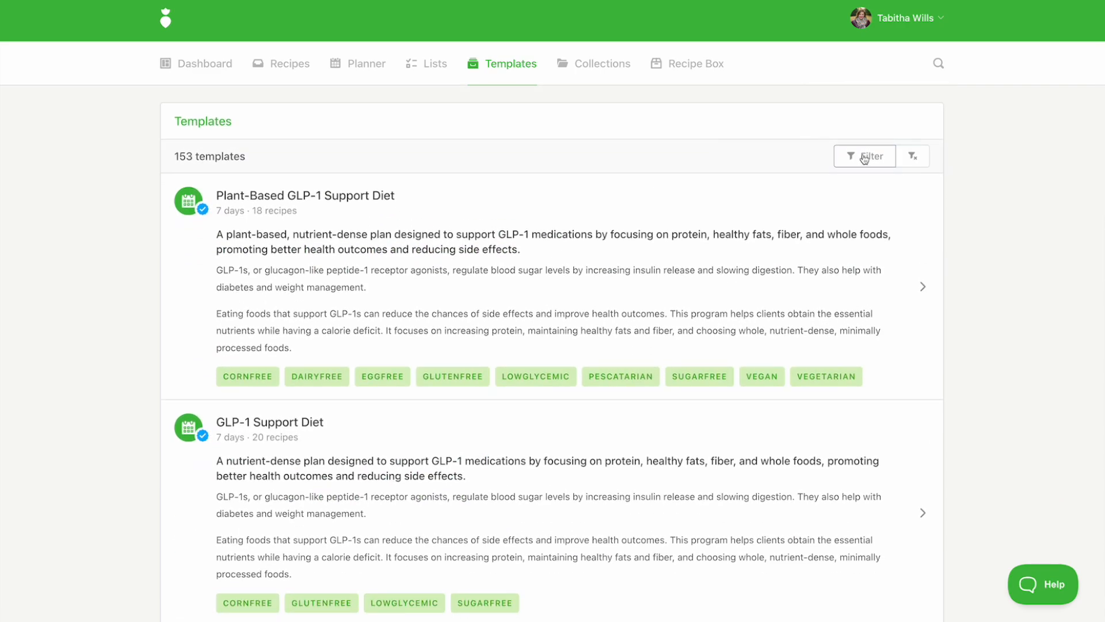
# Filter templates by keyword 'gallbladder' plus a 've…' diet tag, leaving Plant-Based Gallbladder Diet.
pyautogui.click(864, 156)
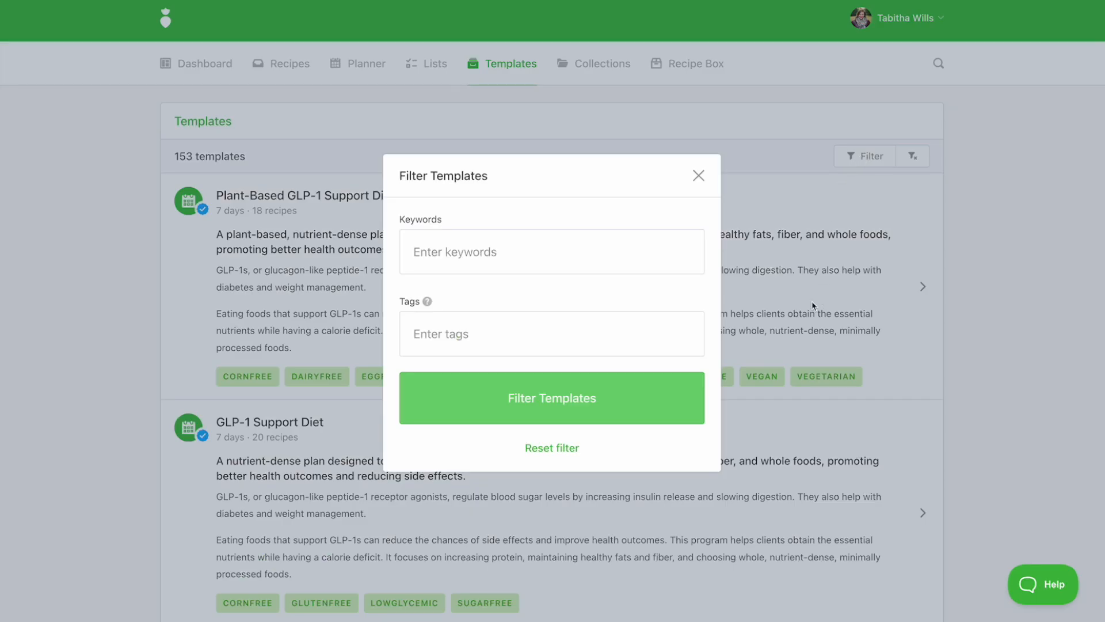
pyautogui.click(552, 333)
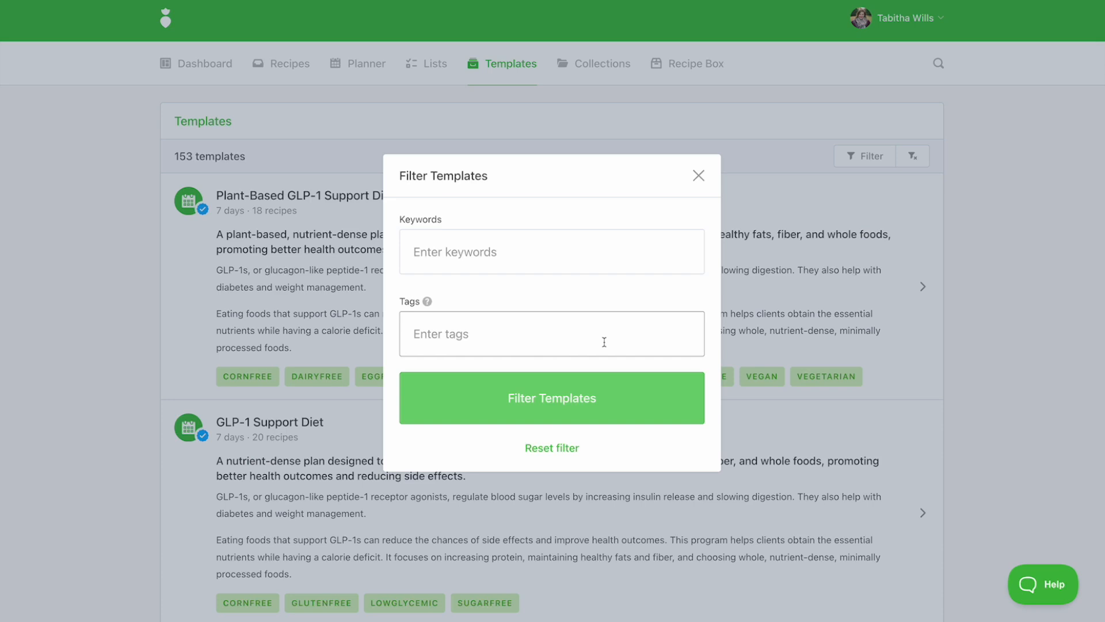
pyautogui.click(552, 252)
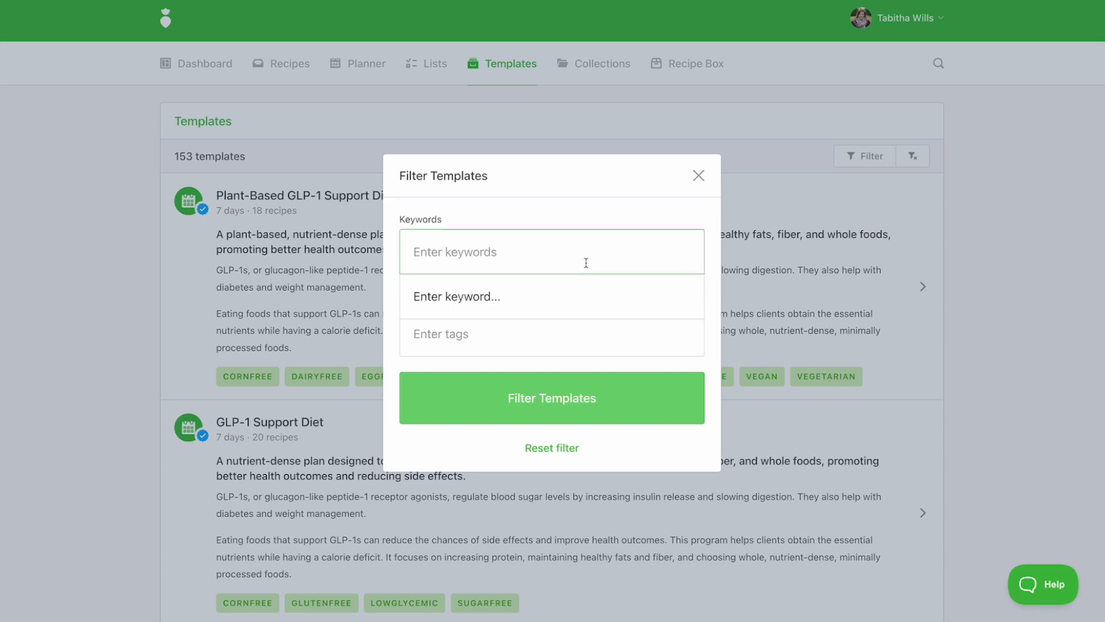
pyautogui.write('gallblad')
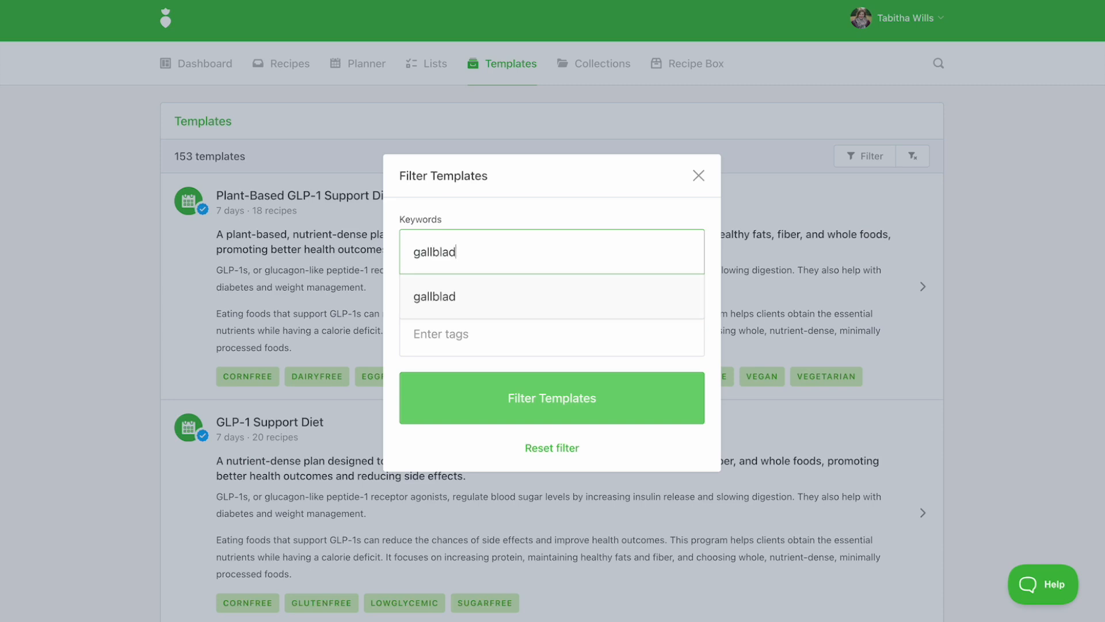
pyautogui.write('der')
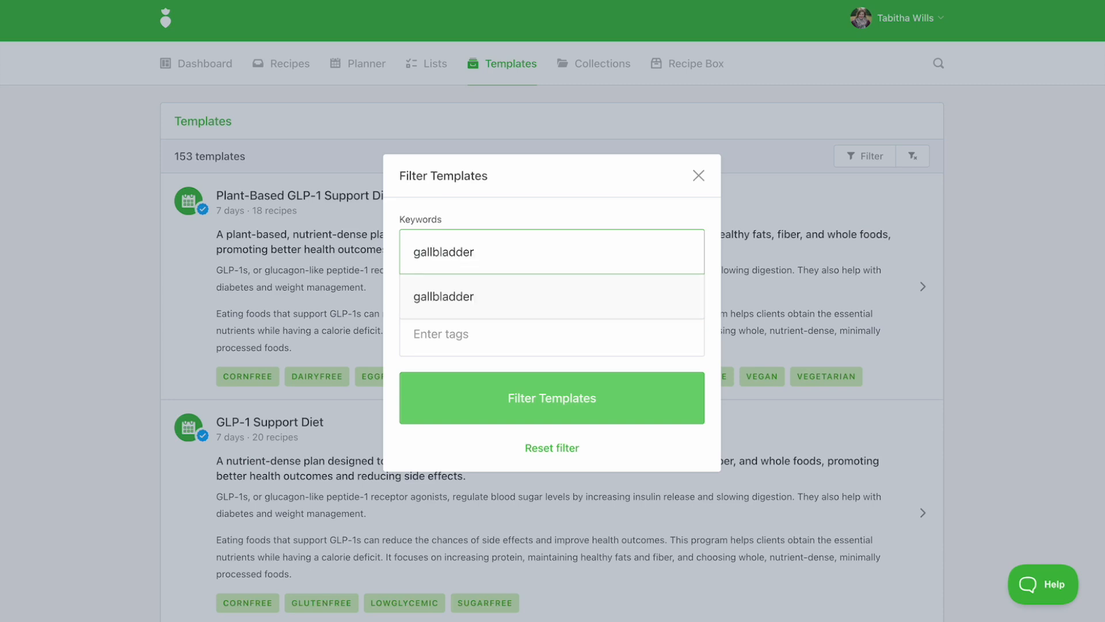
pyautogui.click(444, 296)
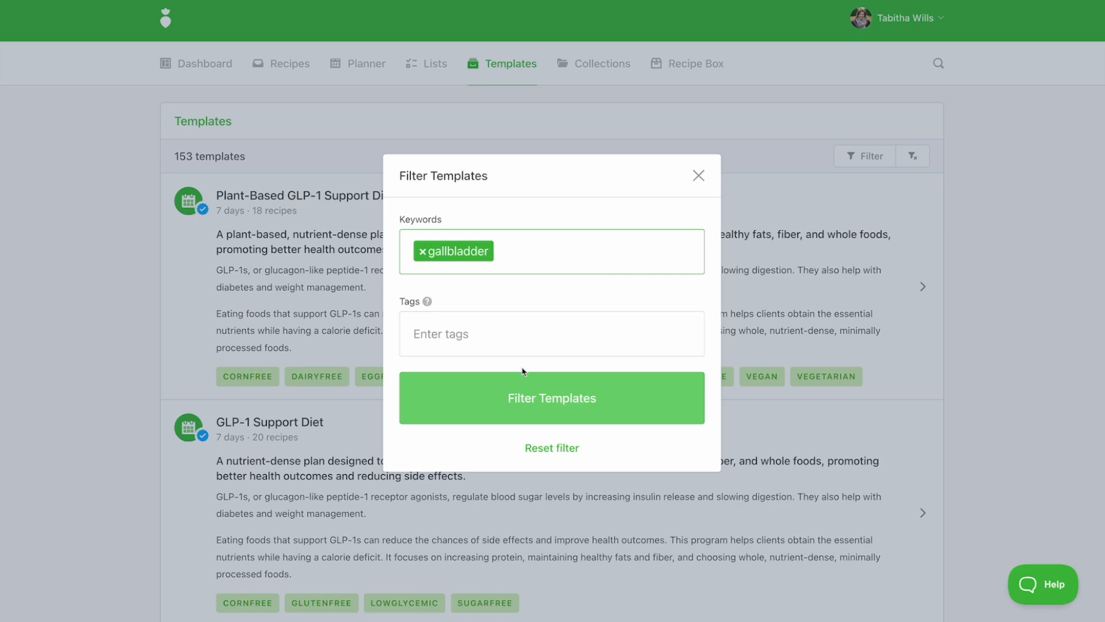
pyautogui.click(552, 398)
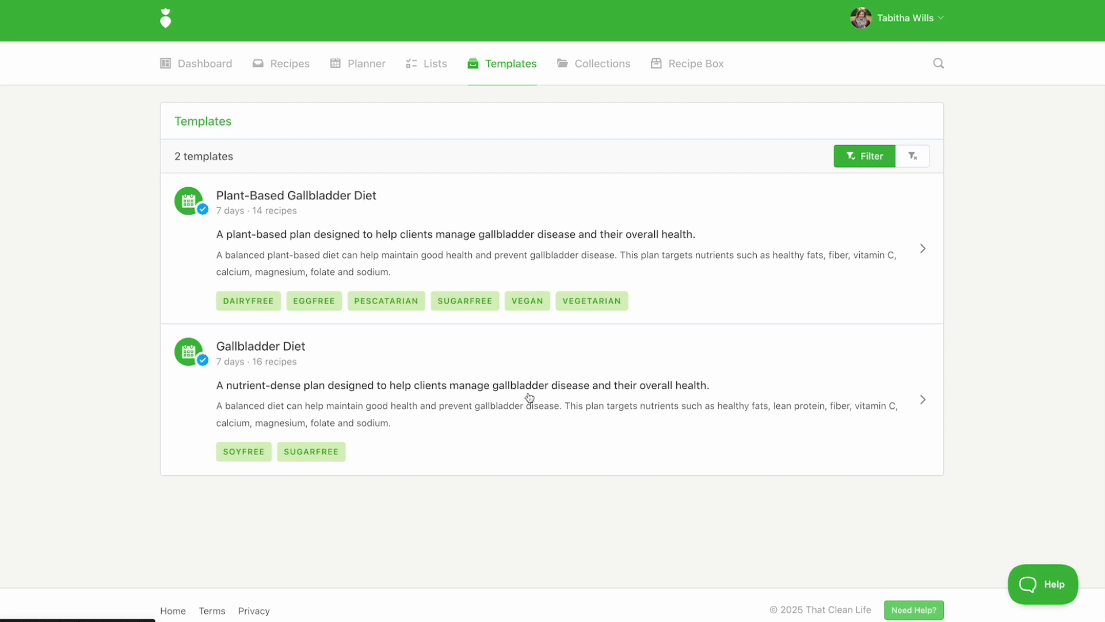
pyautogui.moveTo(864, 156)
pyautogui.write('ve')
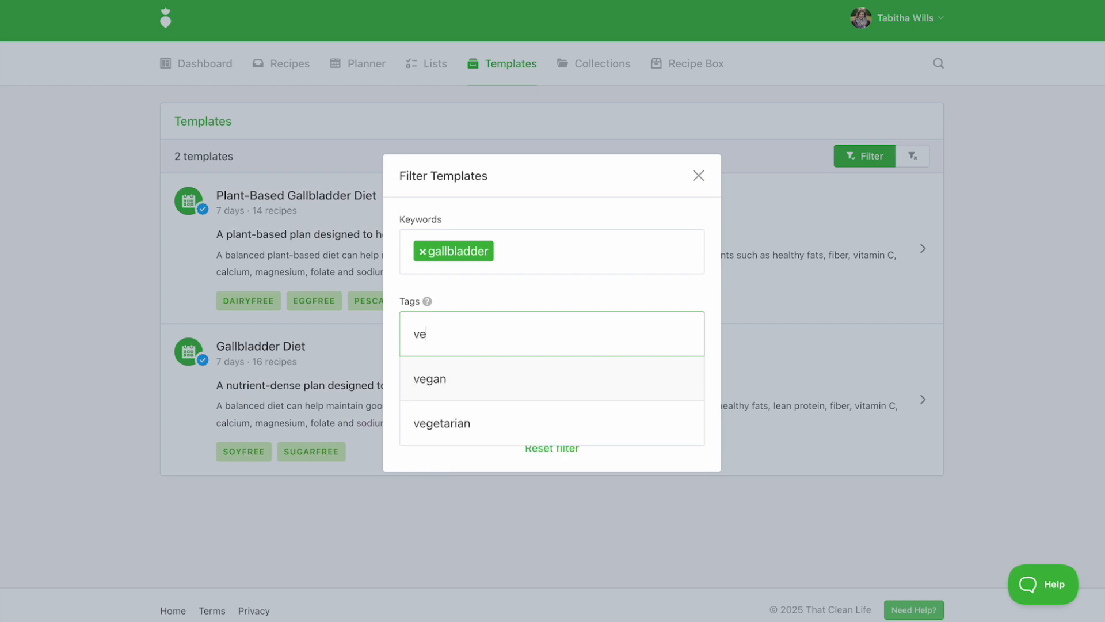
pyautogui.click(429, 379)
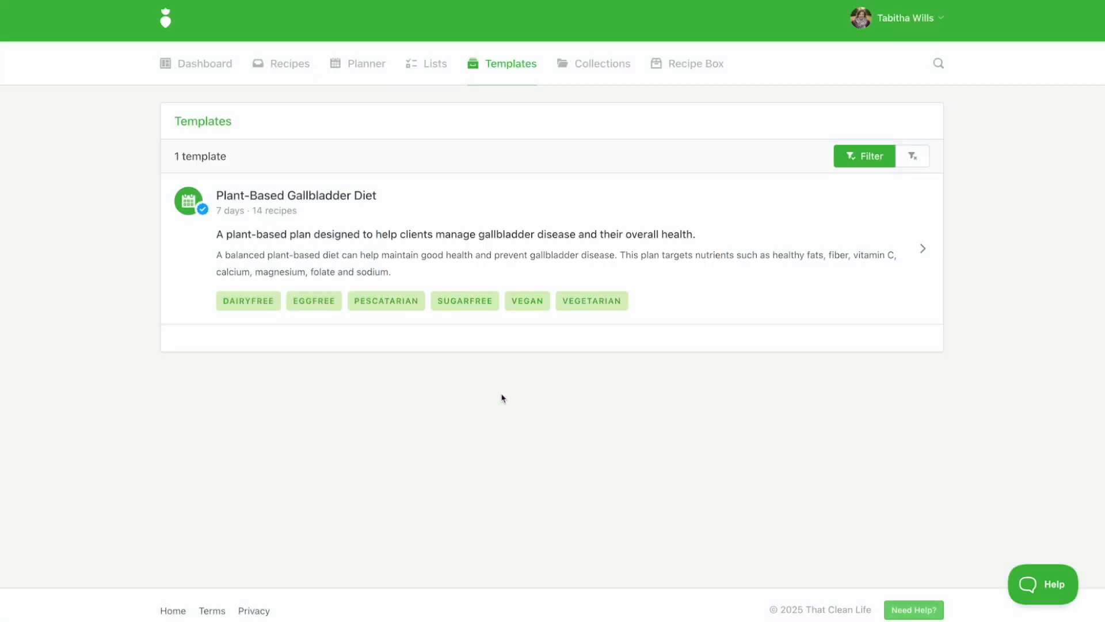
pyautogui.moveTo(358, 64)
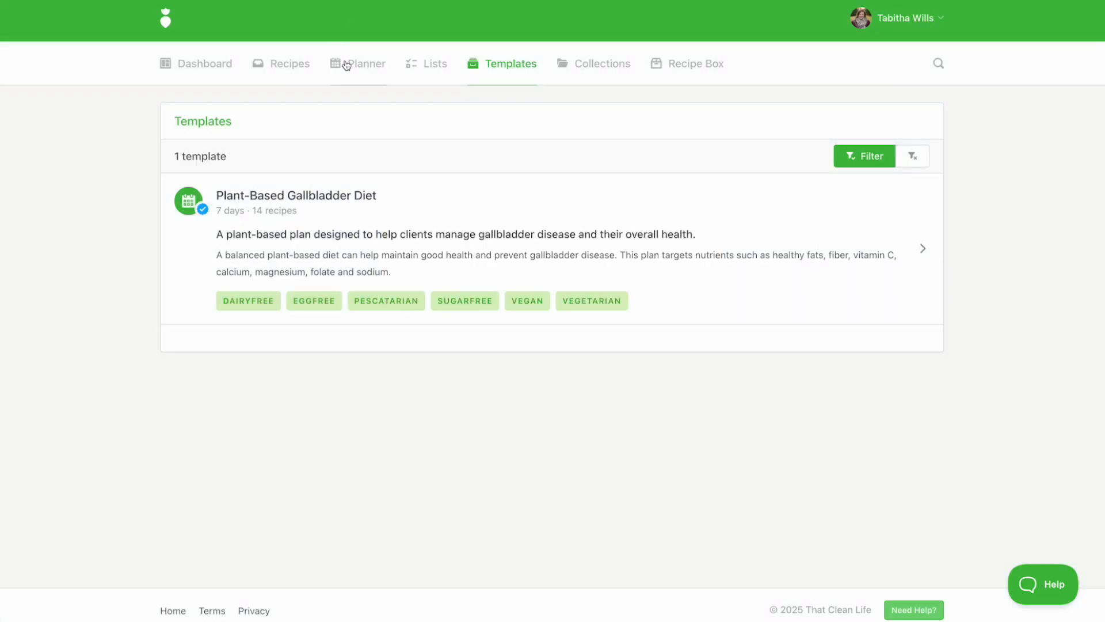
# In the planner, start a new meal plan based on a template.
pyautogui.click(366, 63)
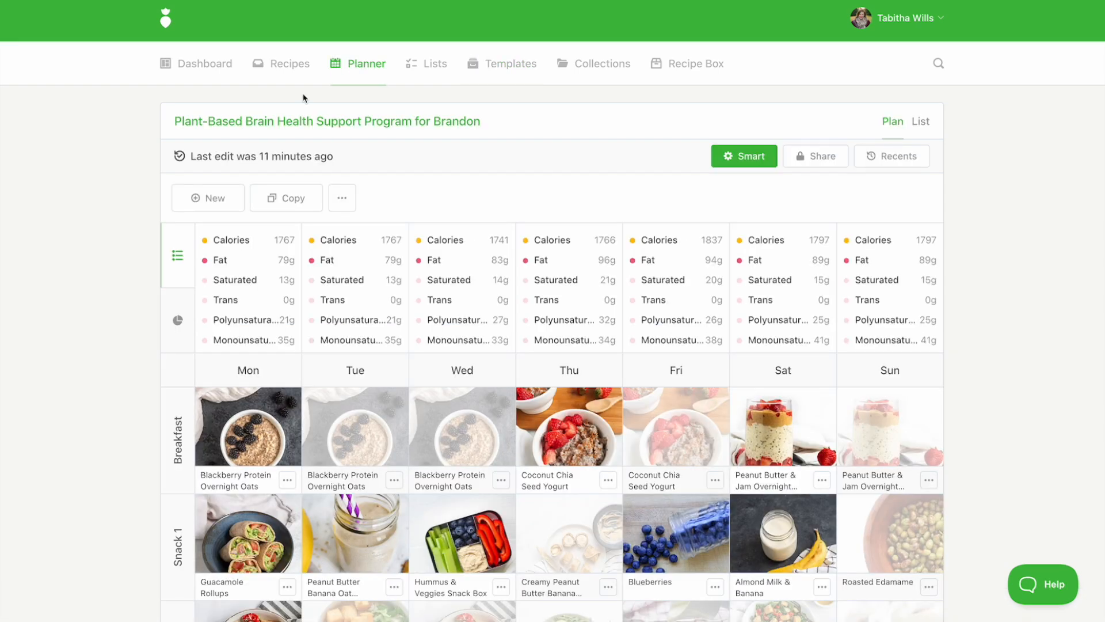
pyautogui.click(207, 198)
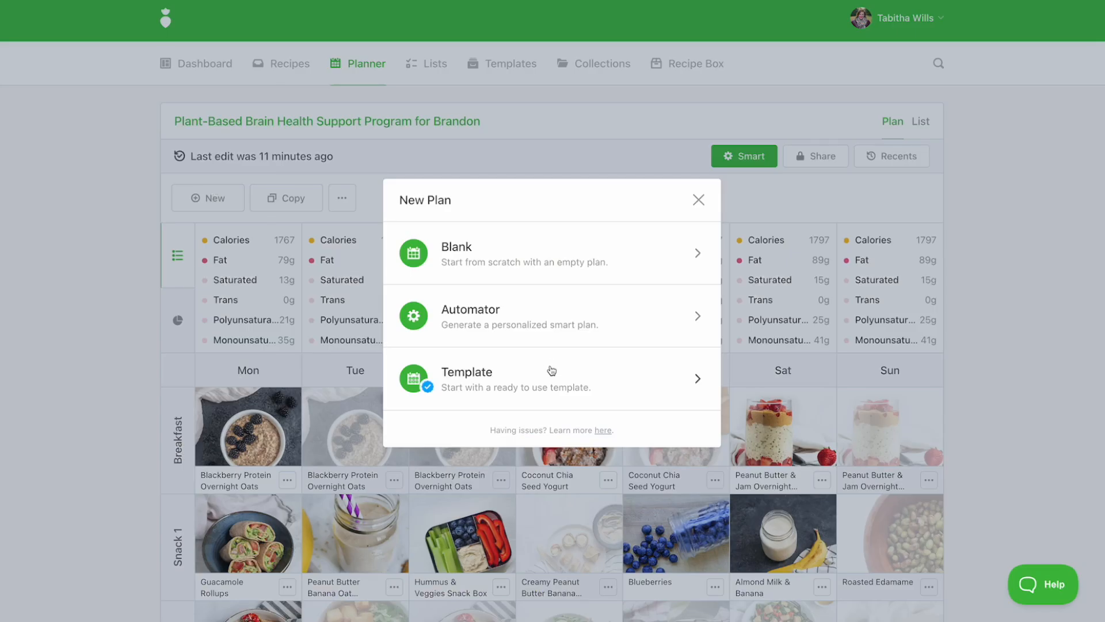
pyautogui.click(552, 378)
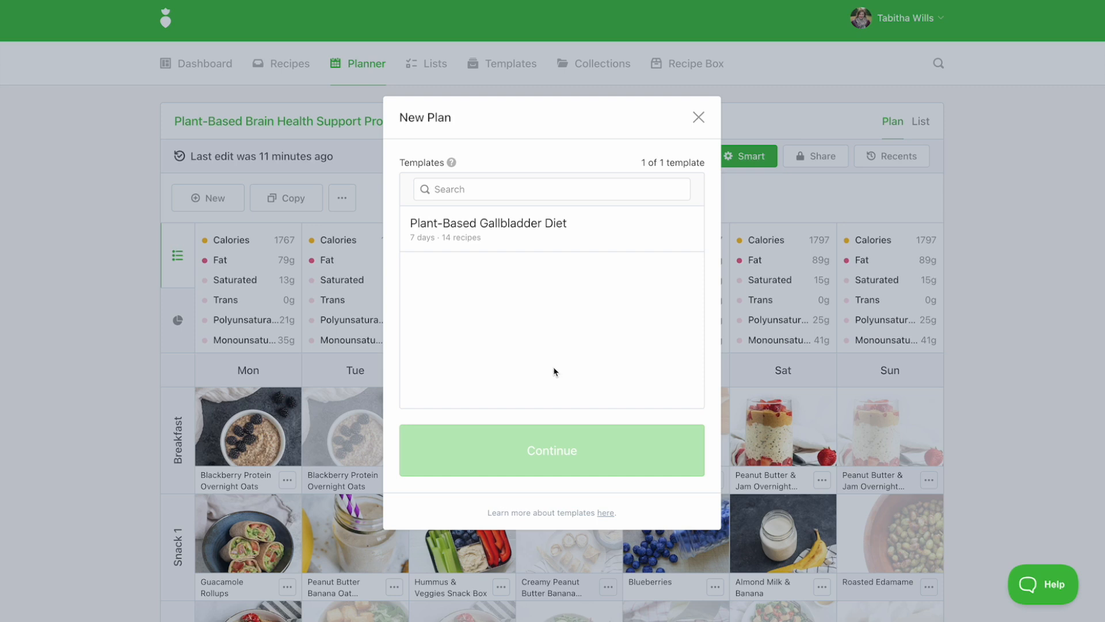
# Search 'gall', pick the Gallbladder Diet template, continue, then discard the New Plan form.
pyautogui.click(552, 189)
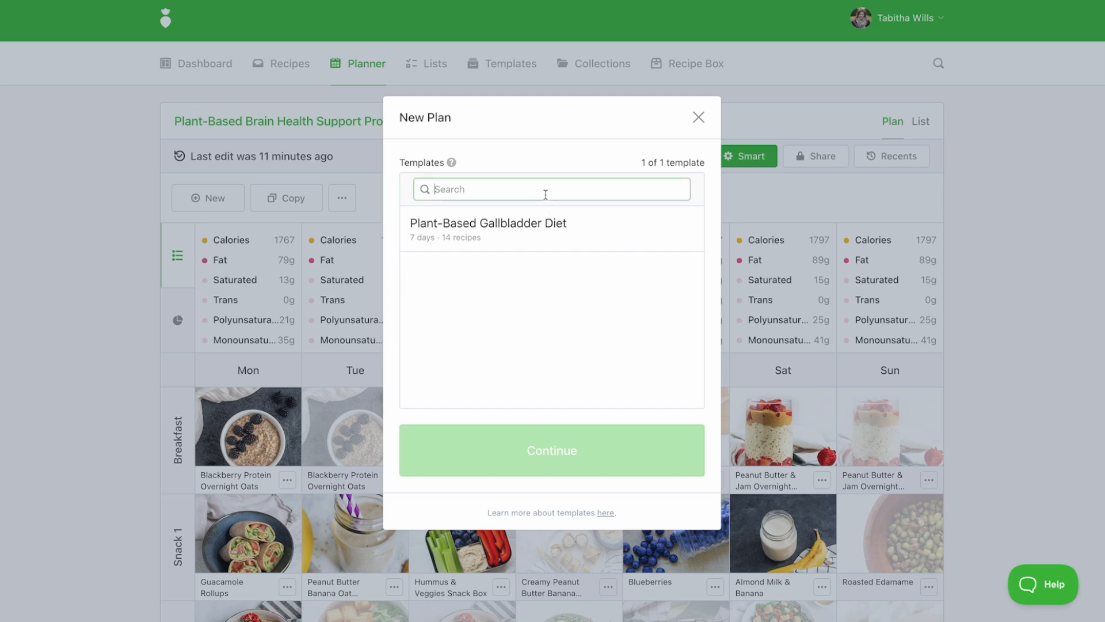
pyautogui.write('gall')
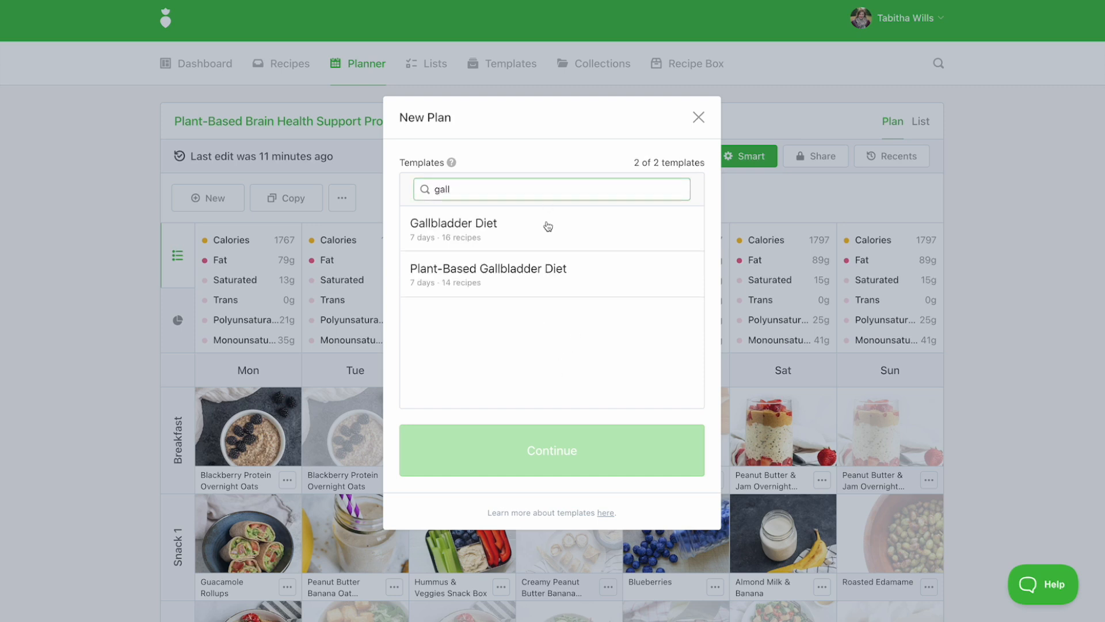
pyautogui.click(454, 229)
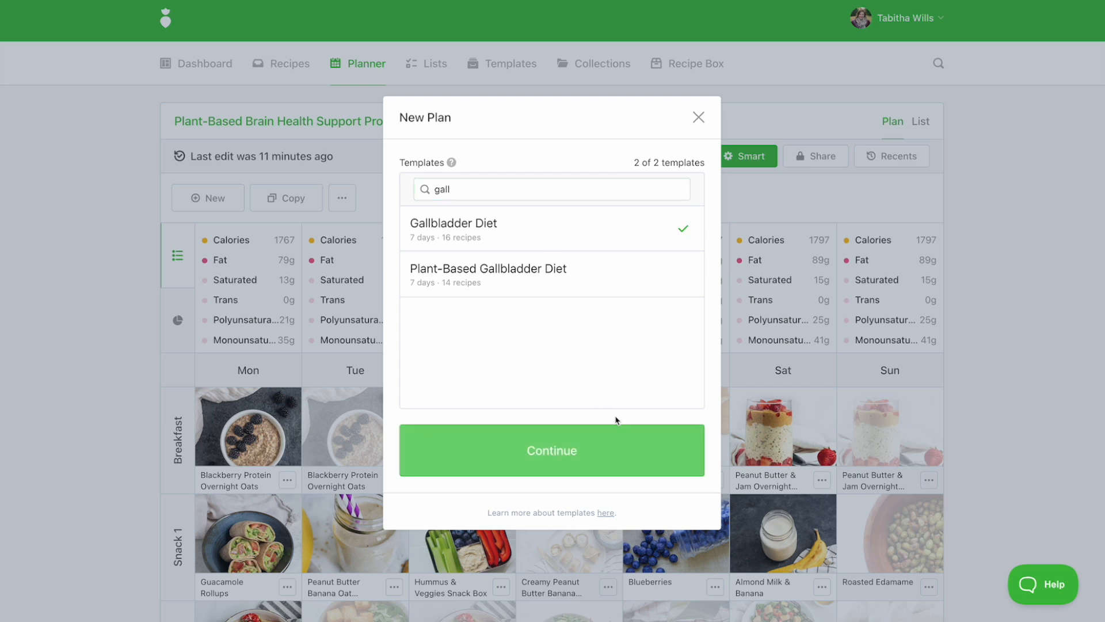
pyautogui.click(552, 449)
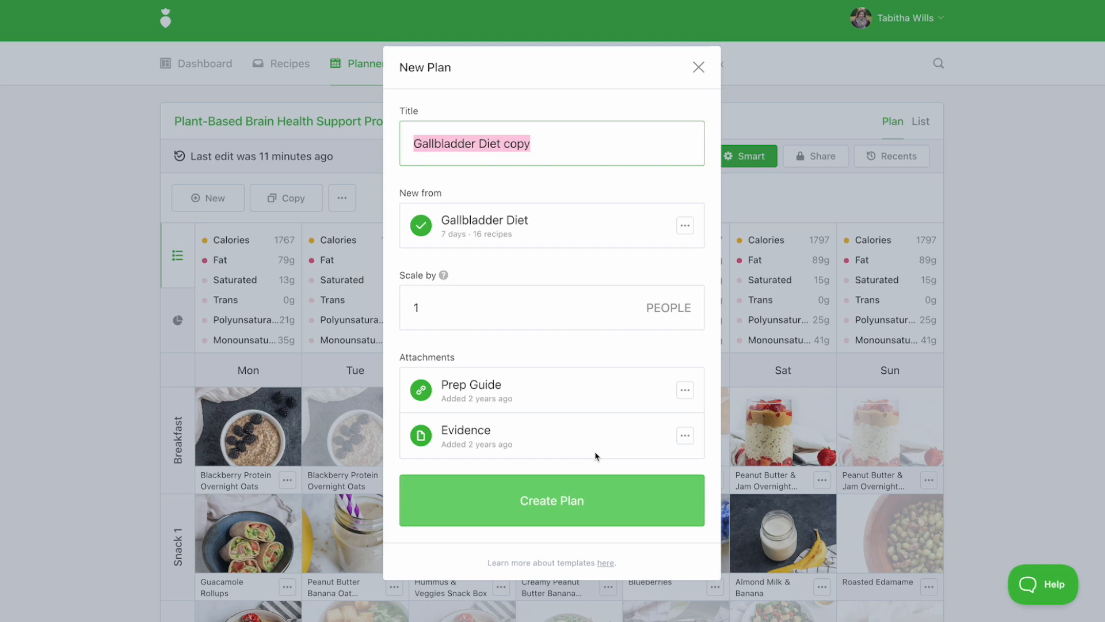
pyautogui.moveTo(553, 426)
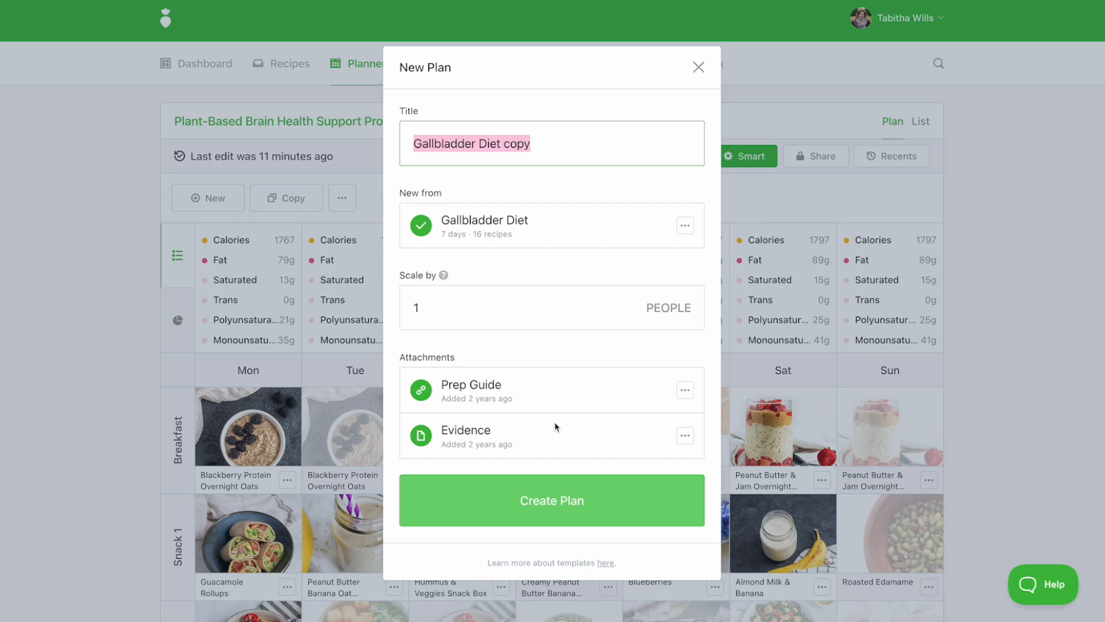
pyautogui.click(698, 67)
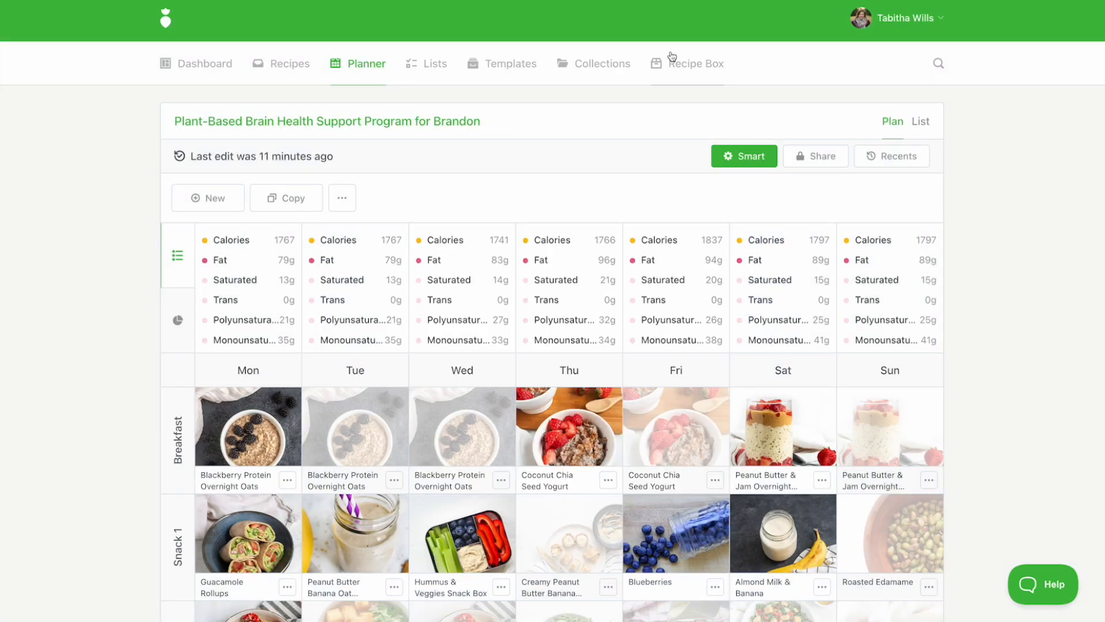
pyautogui.click(511, 63)
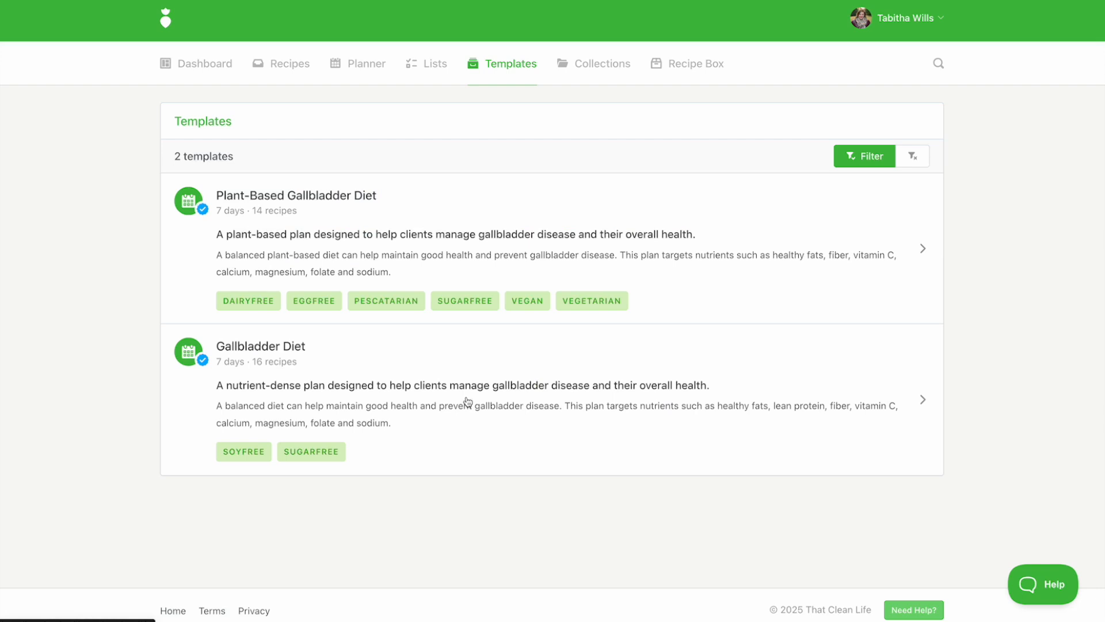
pyautogui.moveTo(402, 237)
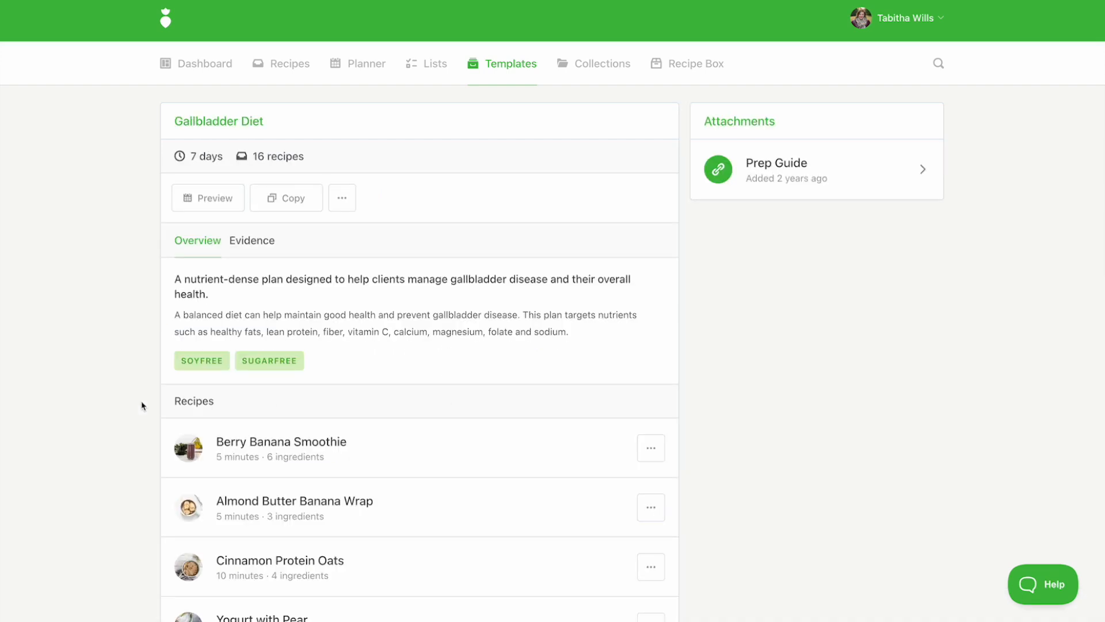
pyautogui.scroll(-3)
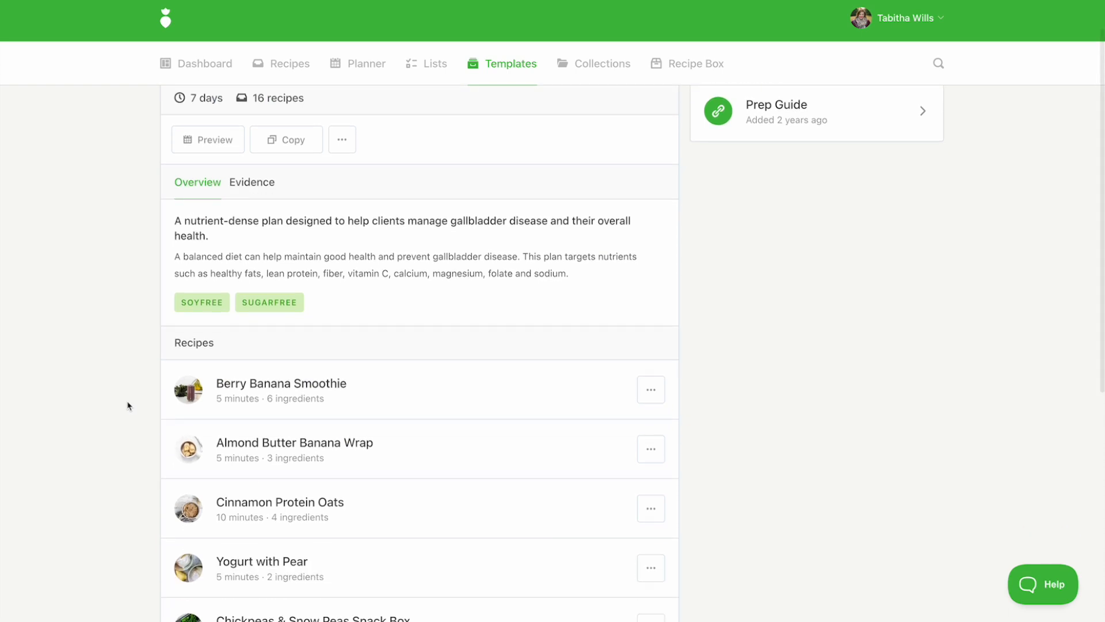
pyautogui.scroll(-3)
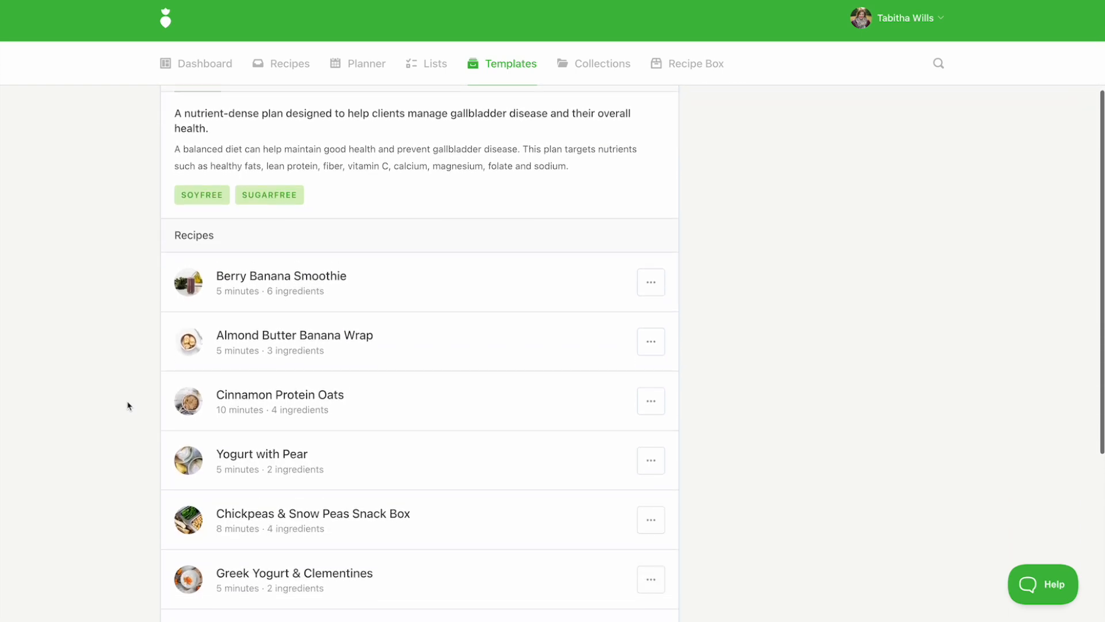
pyautogui.scroll(3)
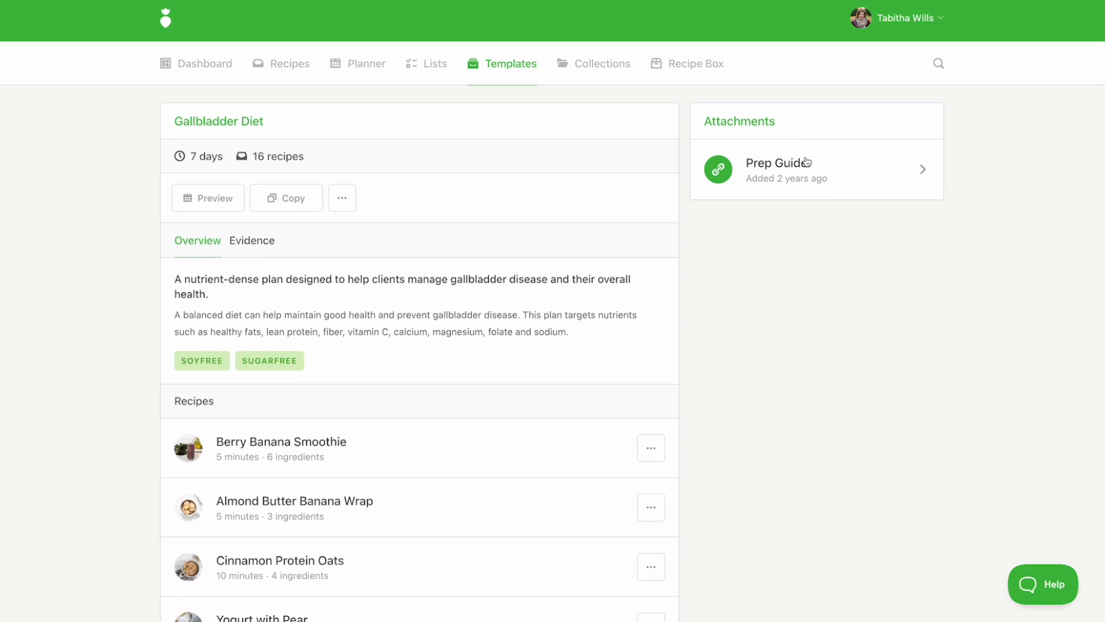
pyautogui.moveTo(294, 227)
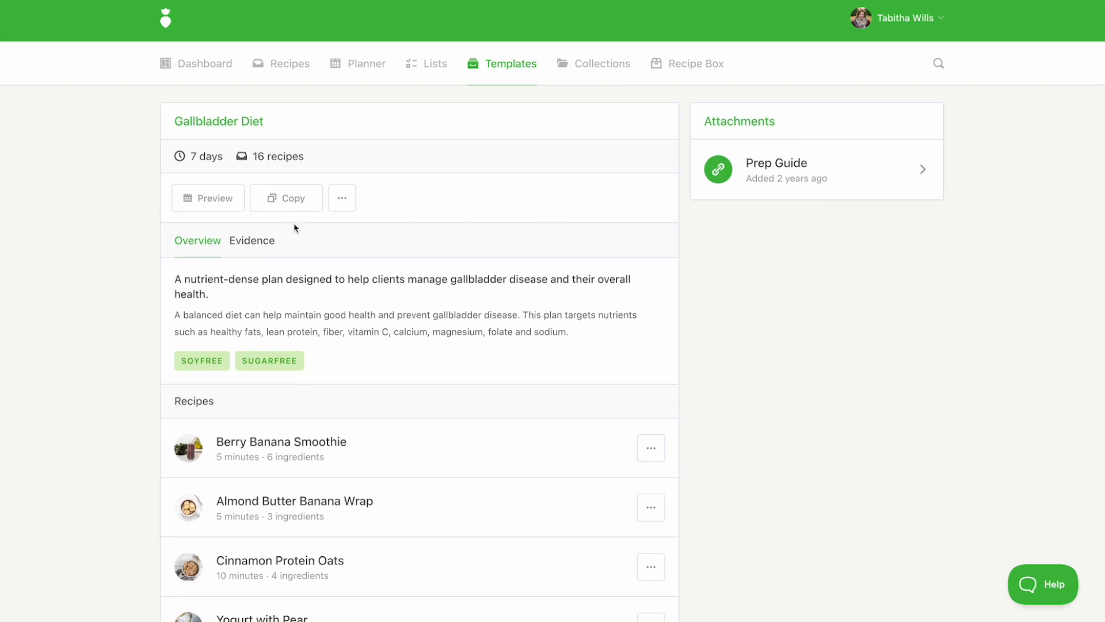
# Read the Gallbladder Diet template's Evidence tab on fat, protein, fiber and sodium.
pyautogui.click(251, 239)
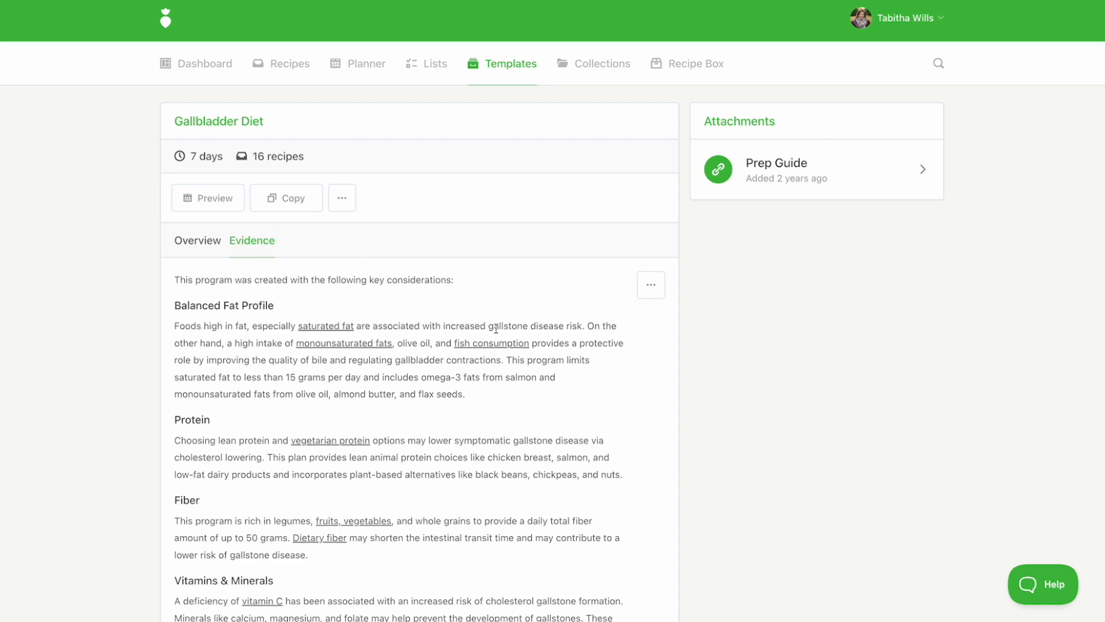
pyautogui.scroll(-3)
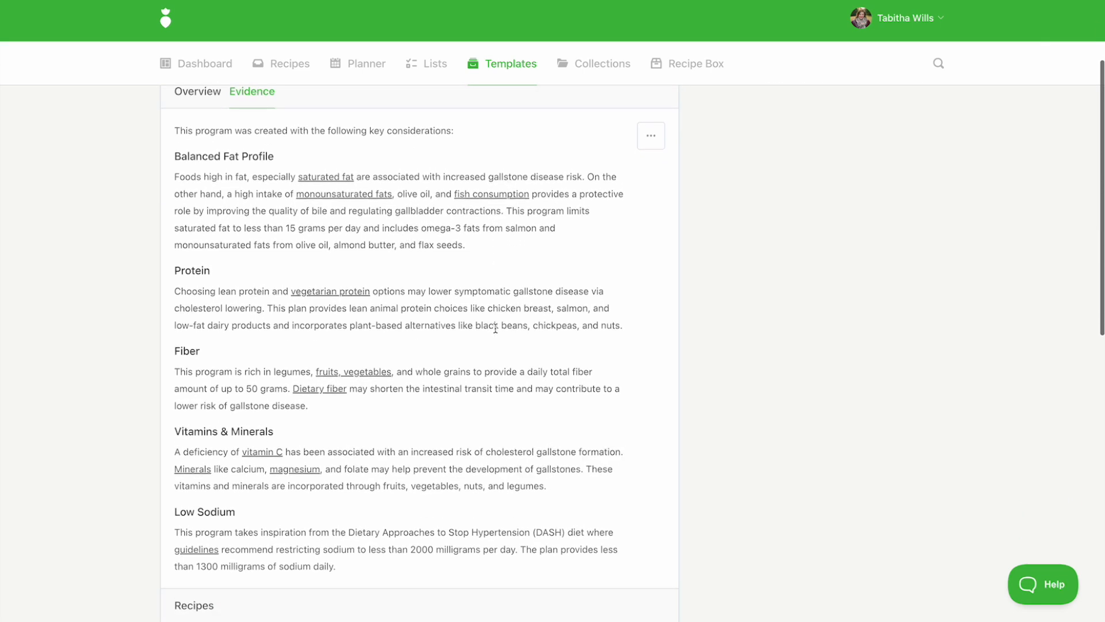
pyautogui.scroll(-3)
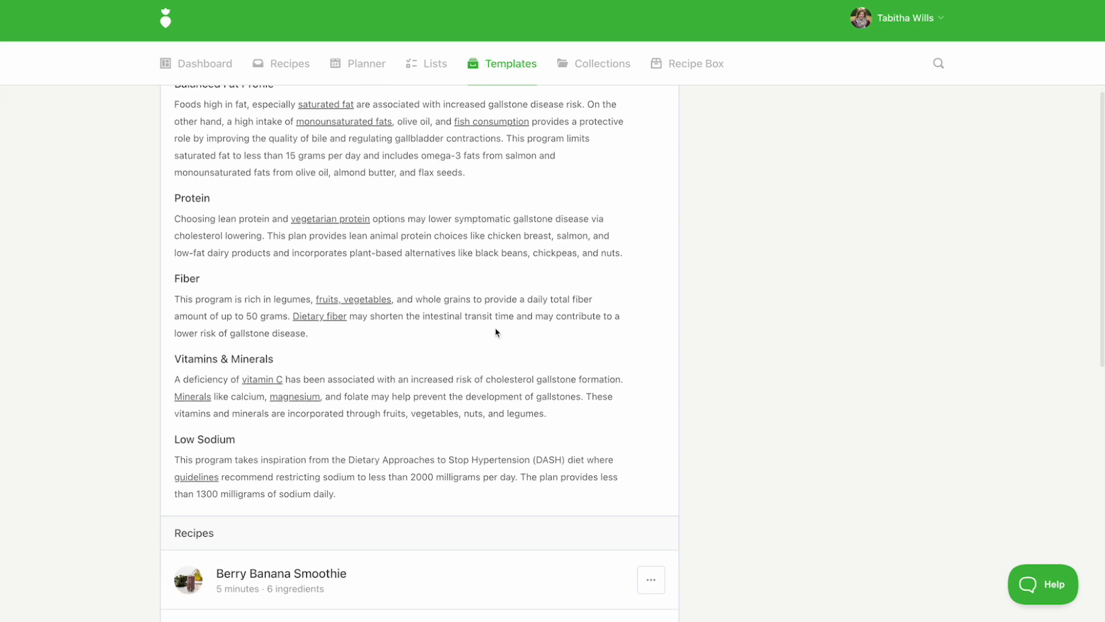
pyautogui.moveTo(334, 323)
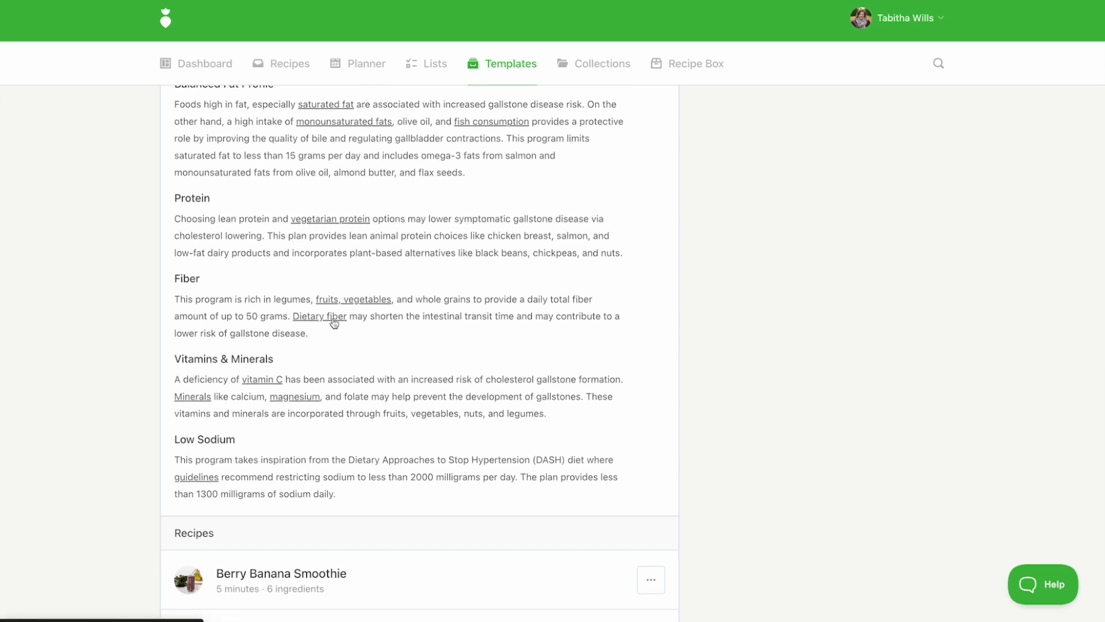
# Create a snippet 'Gallbladder Diet Evidence' from the template's evidence write-up.
pyautogui.scroll(3)
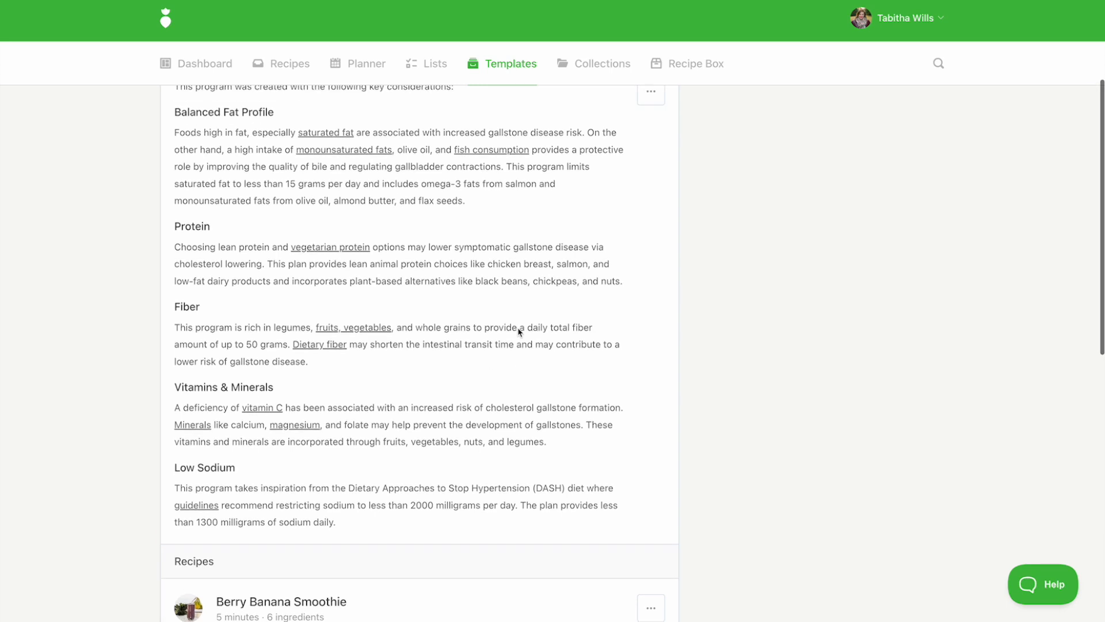
pyautogui.scroll(3)
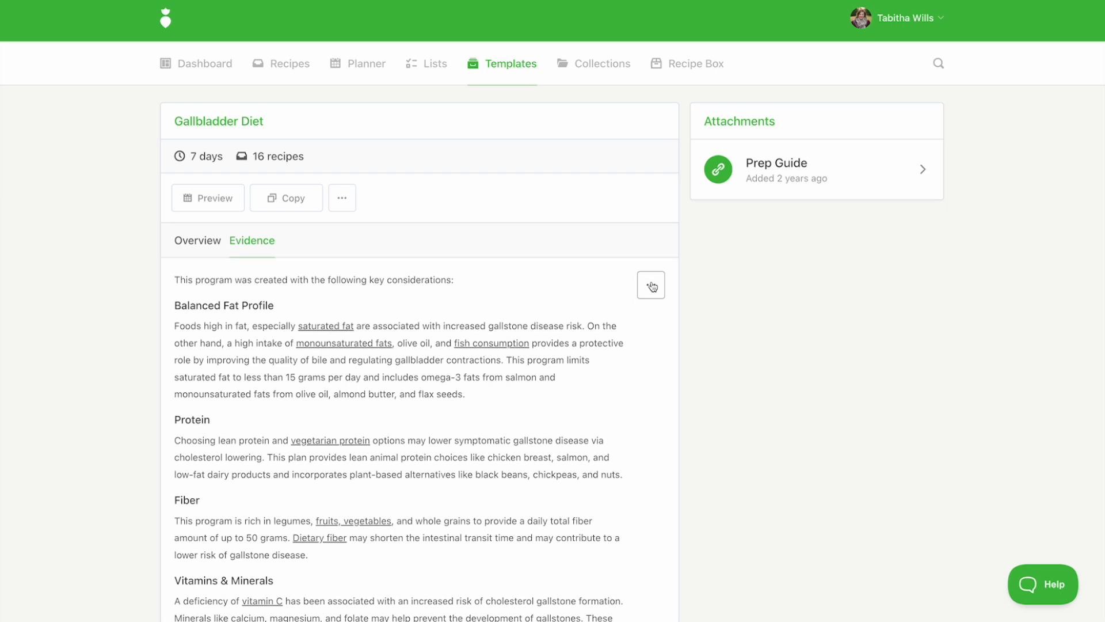
pyautogui.click(650, 285)
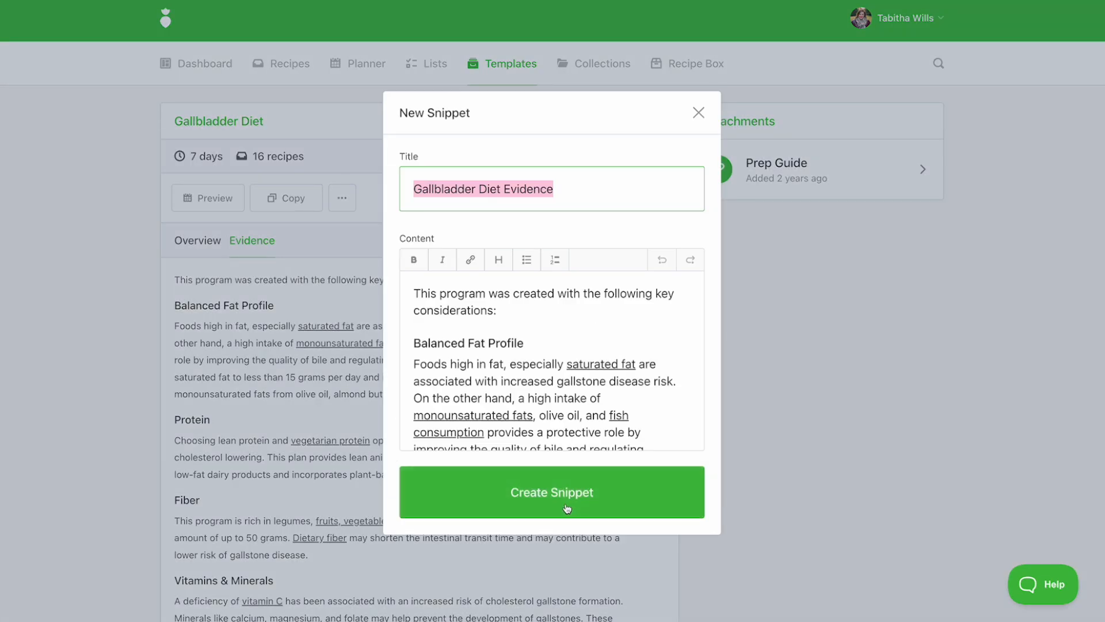
pyautogui.click(552, 492)
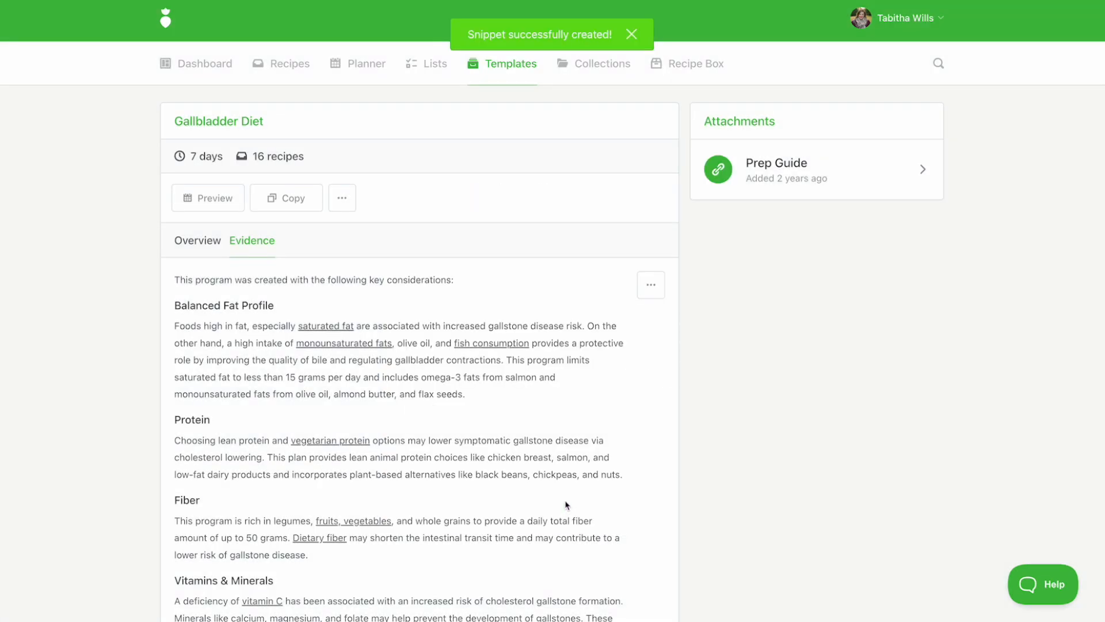
# Copy the Gallbladder Diet plan as 'Gallbladder Diet for Gerry'.
pyautogui.click(366, 63)
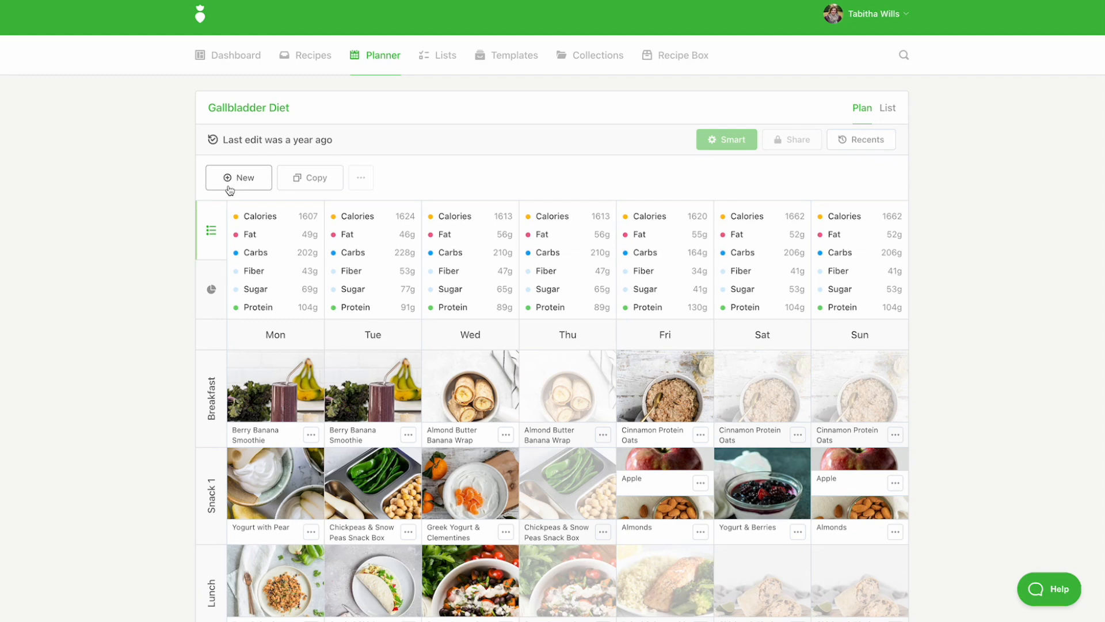
pyautogui.moveTo(311, 180)
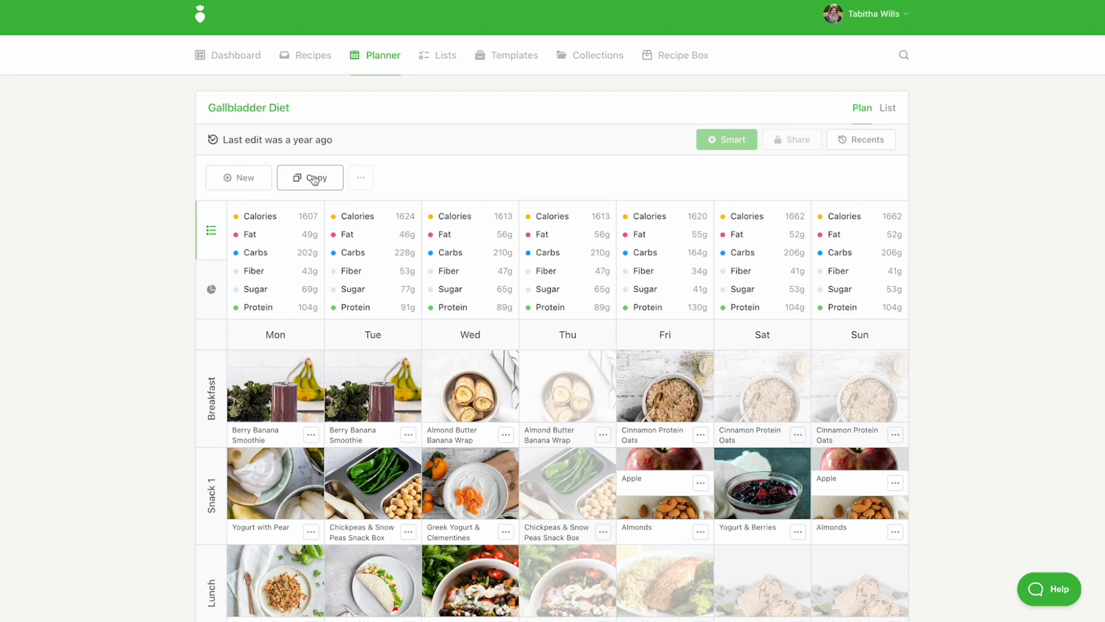
pyautogui.click(309, 177)
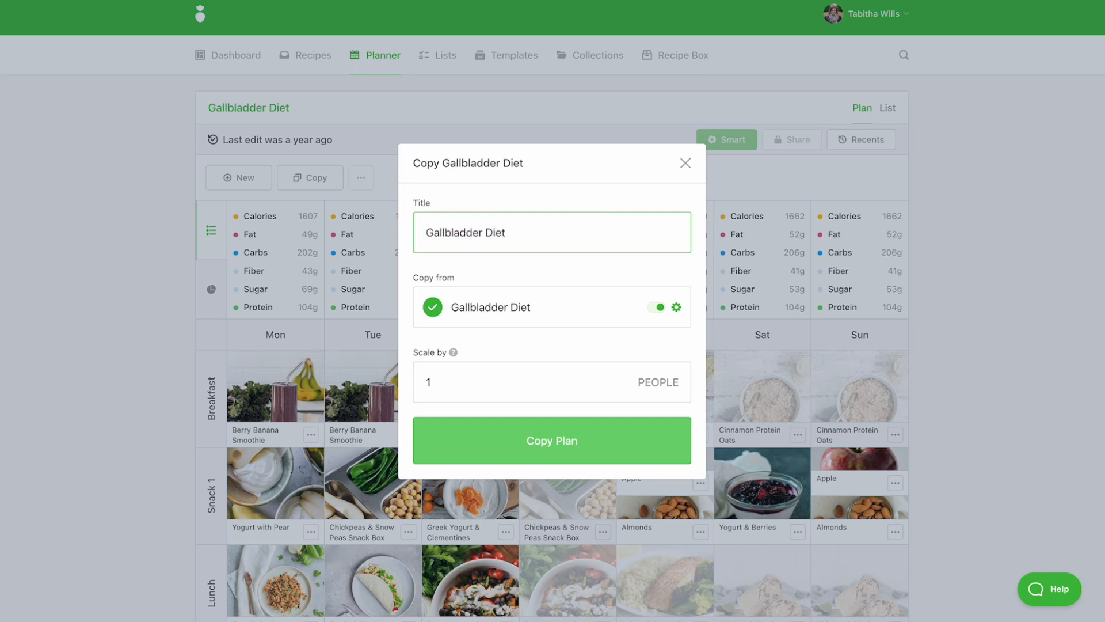
pyautogui.write('for Gerry')
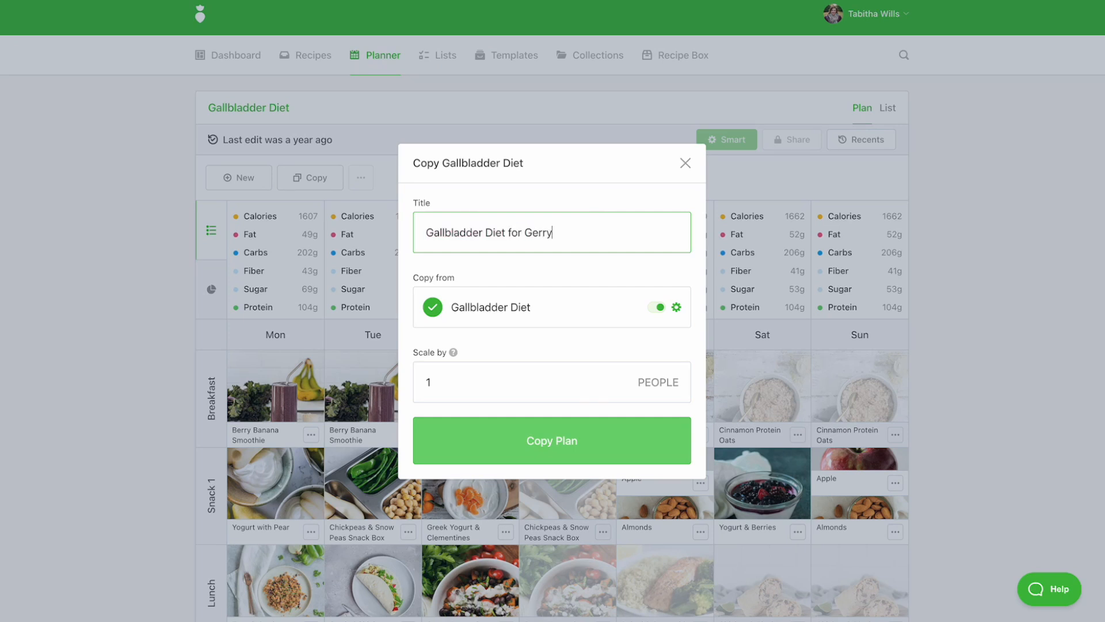
pyautogui.moveTo(572, 290)
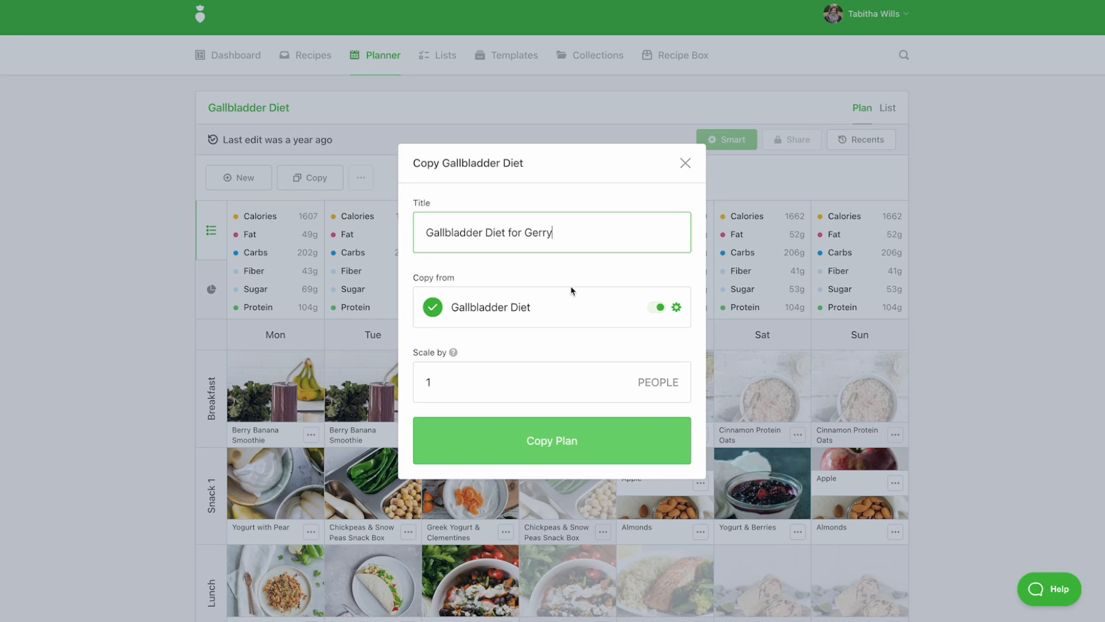
pyautogui.click(553, 440)
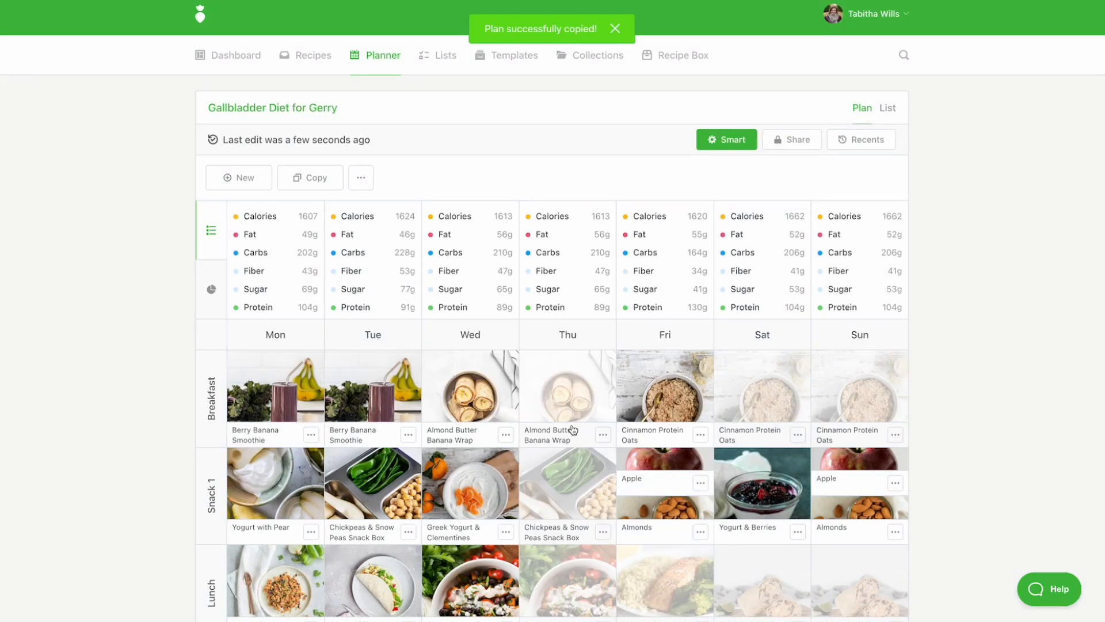
pyautogui.click(614, 28)
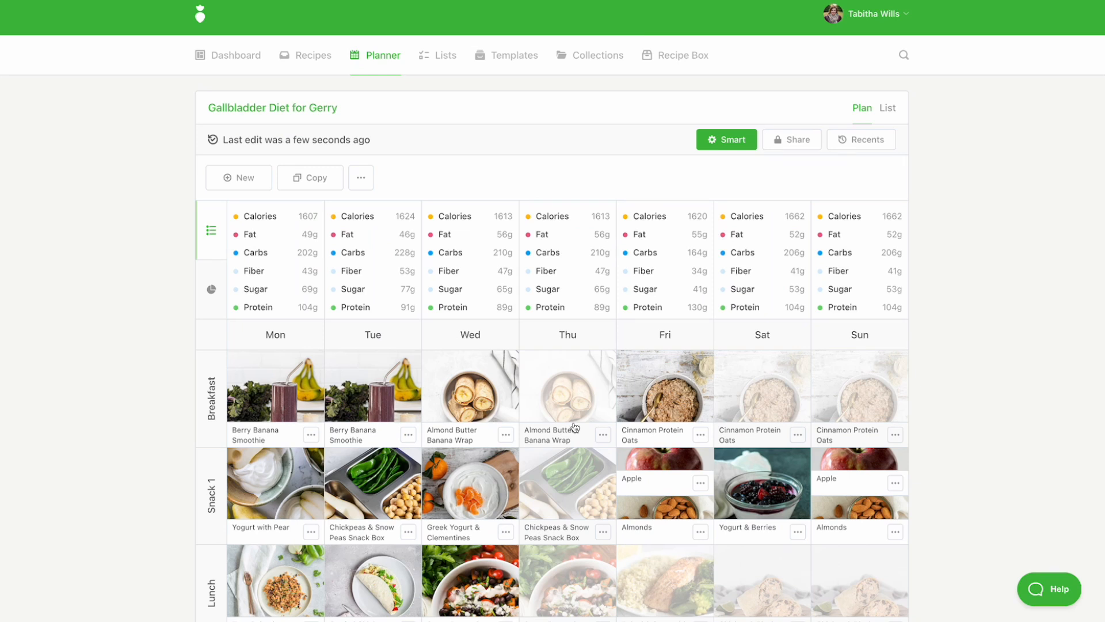
pyautogui.moveTo(572, 428)
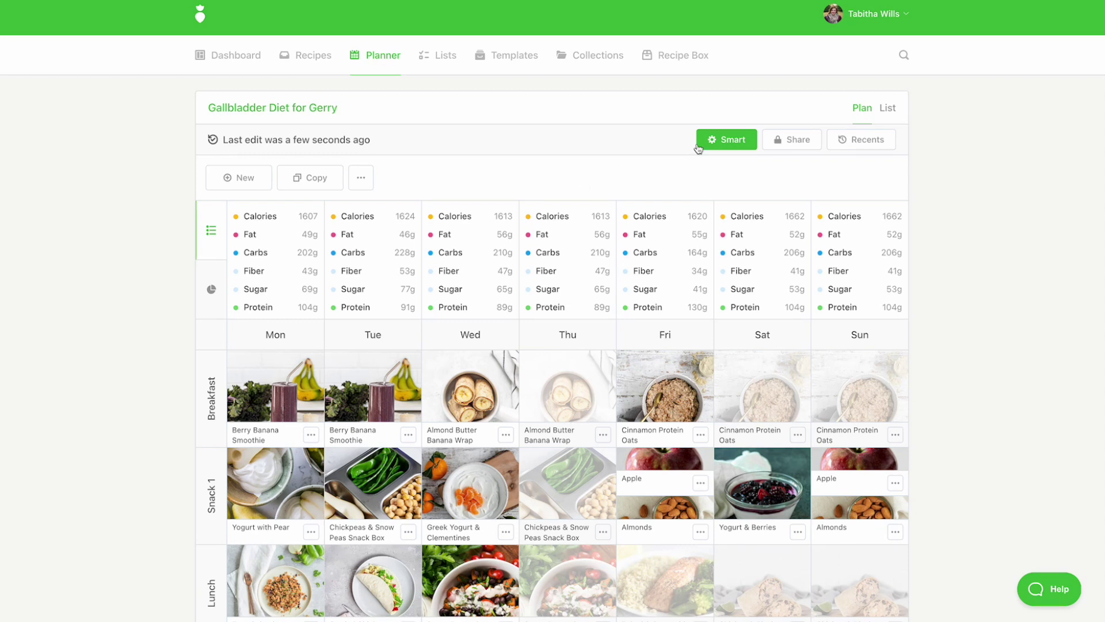
# Bookmark the plan's soyfree and sugarfree rules as 'Gerry's Dietary Needs'.
pyautogui.click(726, 139)
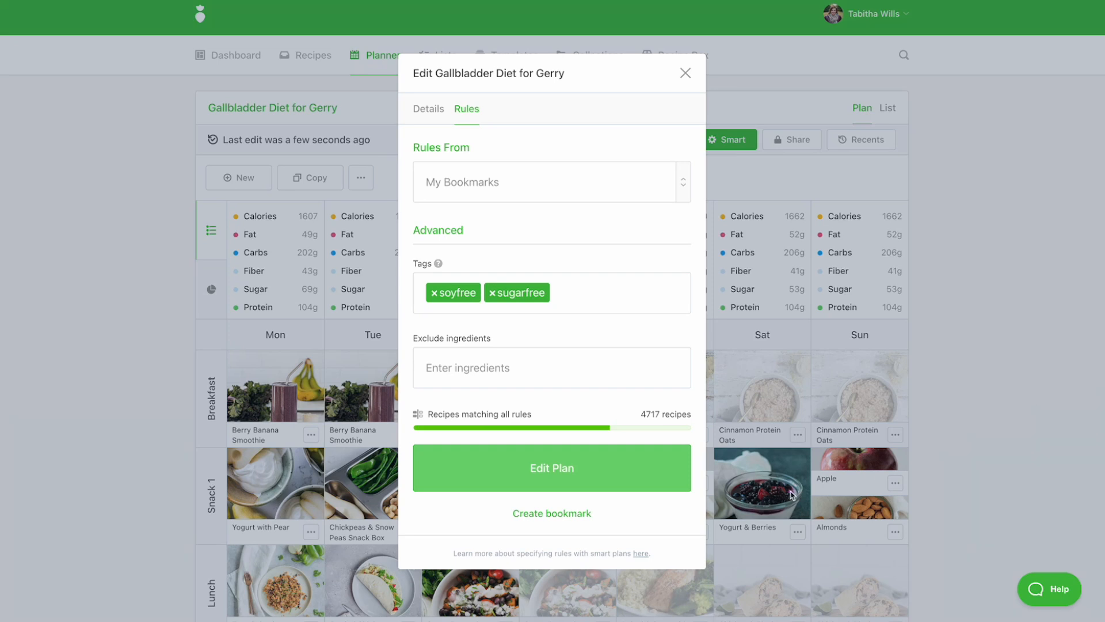
pyautogui.moveTo(552, 513)
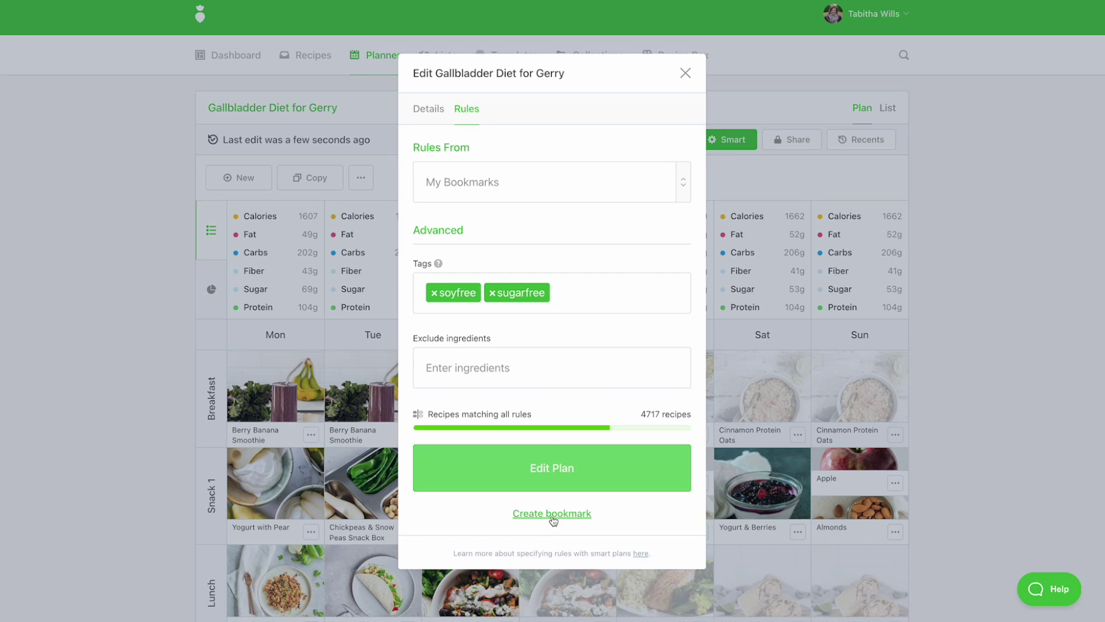
pyautogui.click(553, 512)
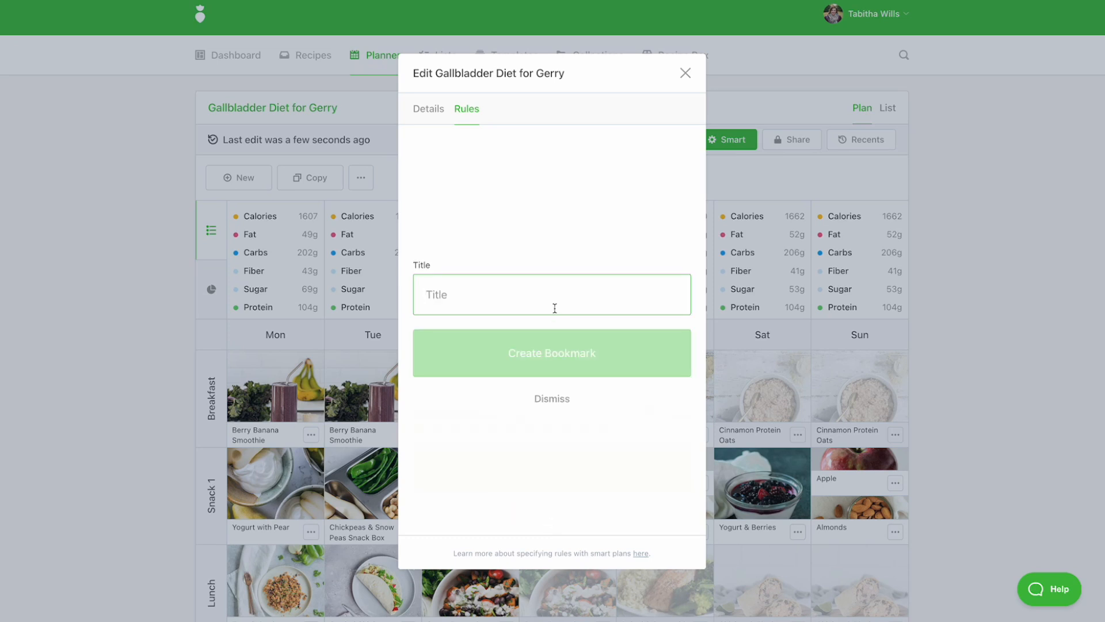
pyautogui.write("Gerry's")
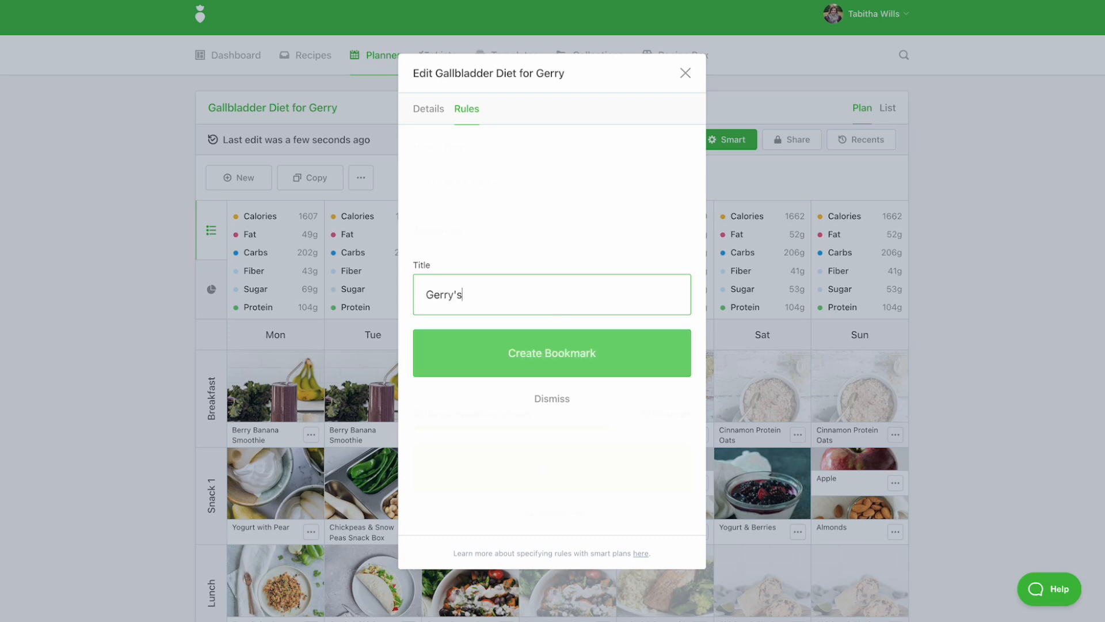
pyautogui.write('Dietary Need')
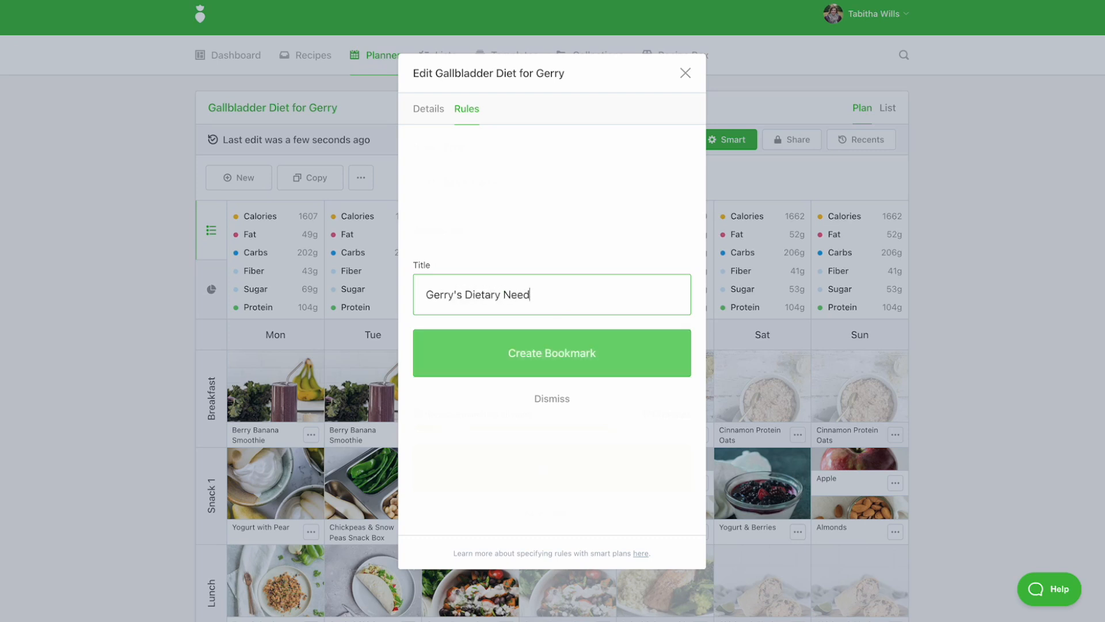
pyautogui.click(551, 353)
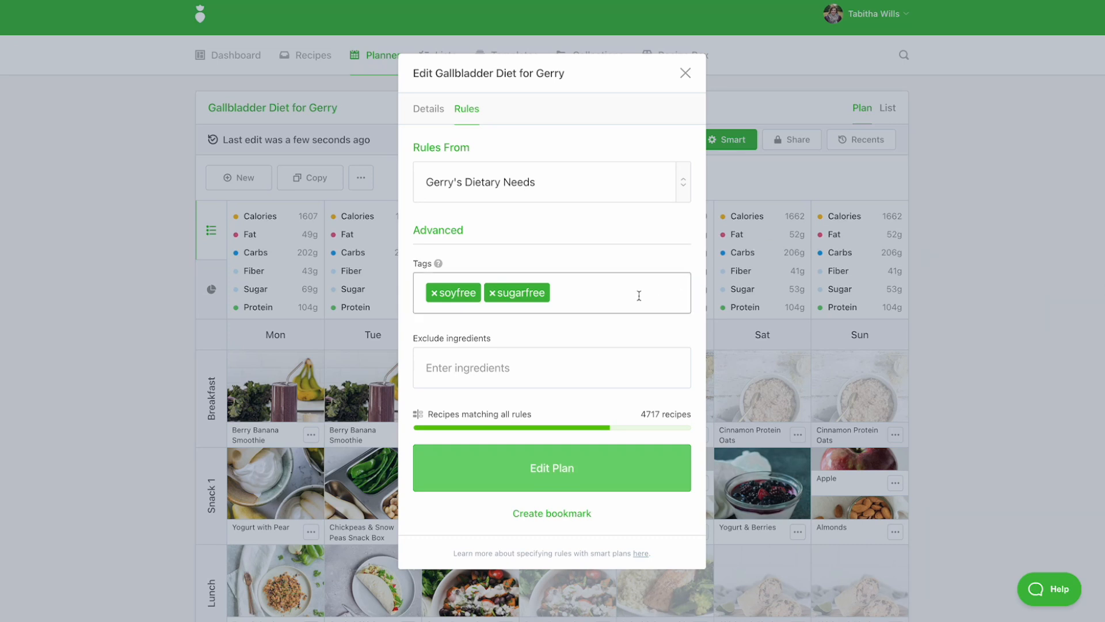
# Add an eggfree tag rule to Gerry's plan and auto-update its 2 conflicting meals.
pyautogui.write('eggfree')
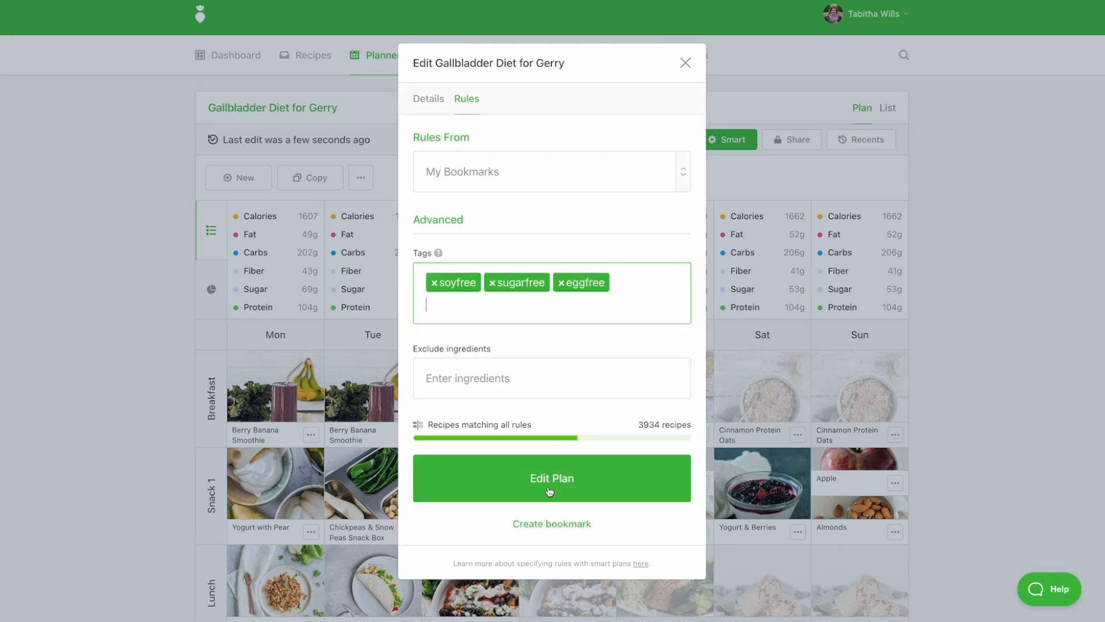
pyautogui.click(553, 478)
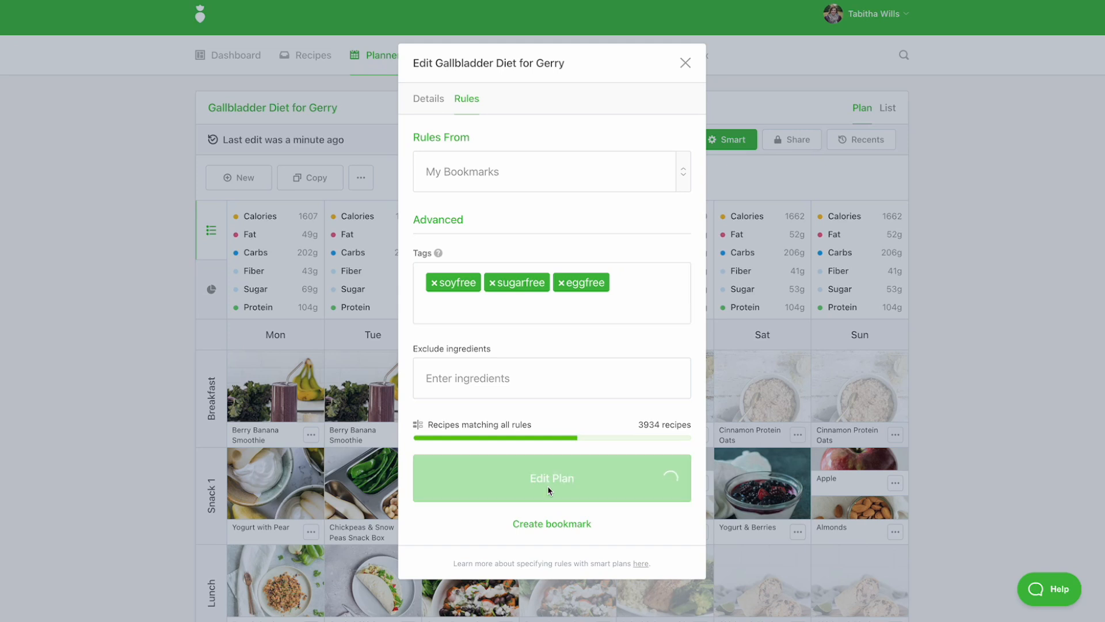
pyautogui.click(553, 478)
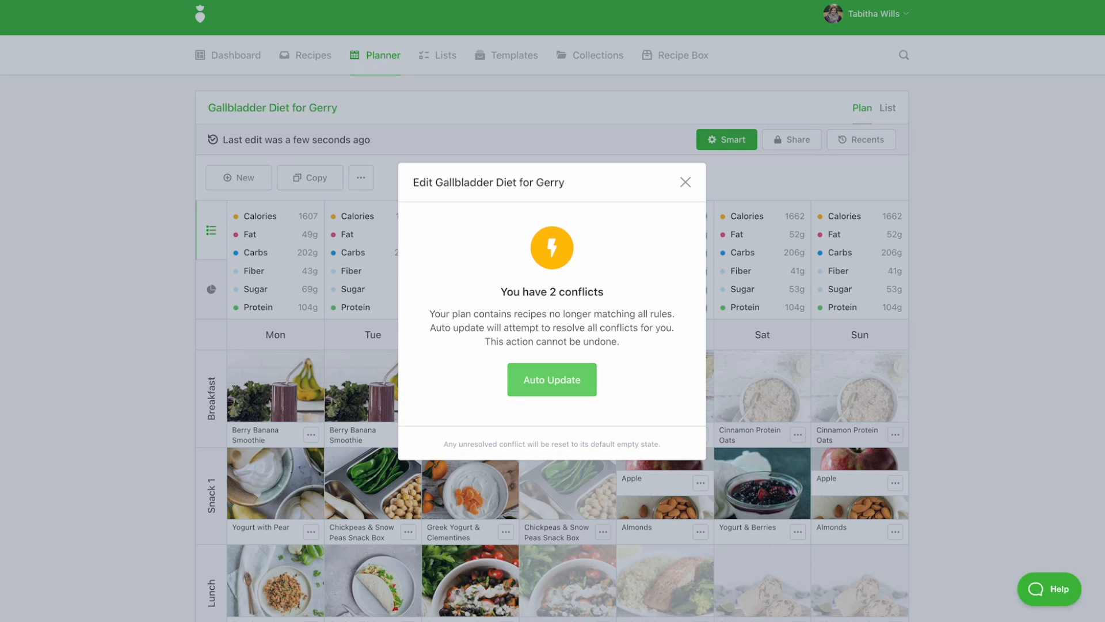
pyautogui.moveTo(624, 428)
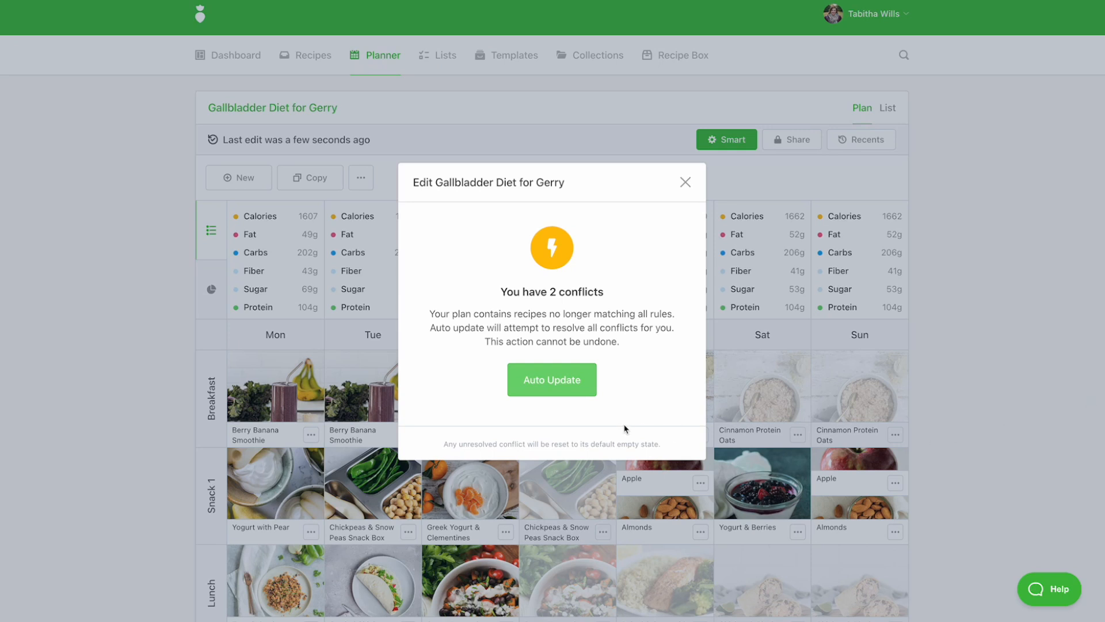
pyautogui.moveTo(552, 380)
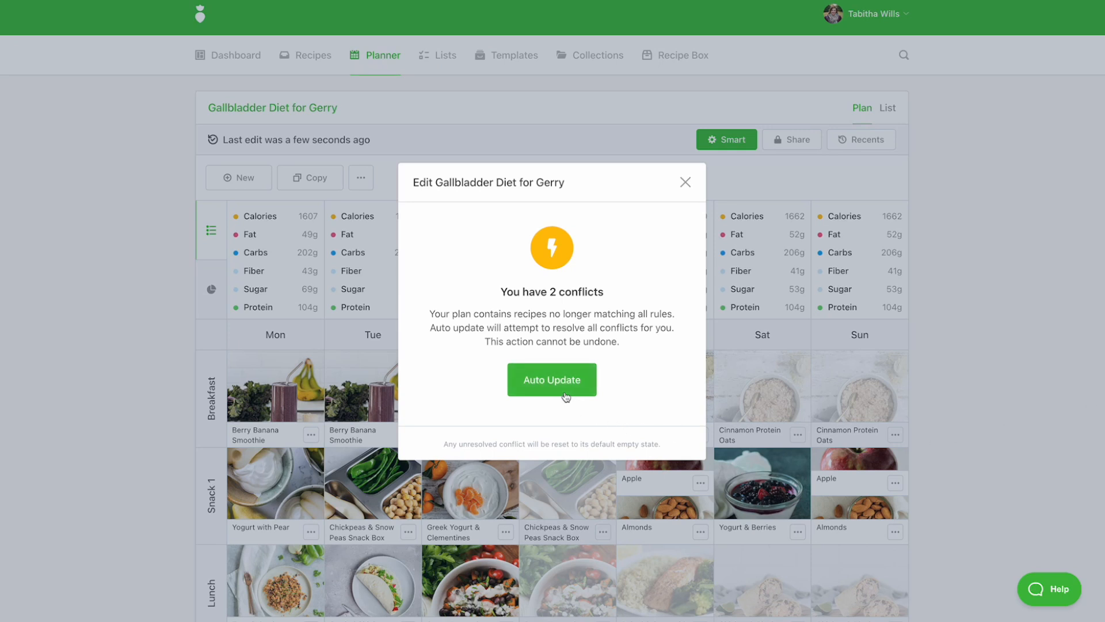
pyautogui.moveTo(688, 198)
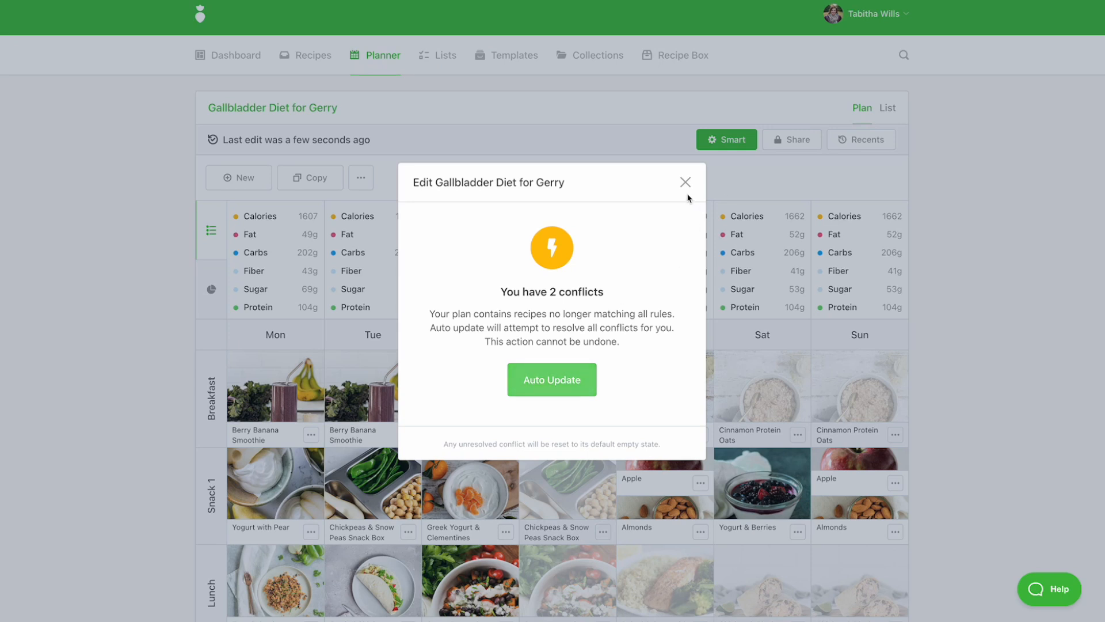
pyautogui.moveTo(666, 203)
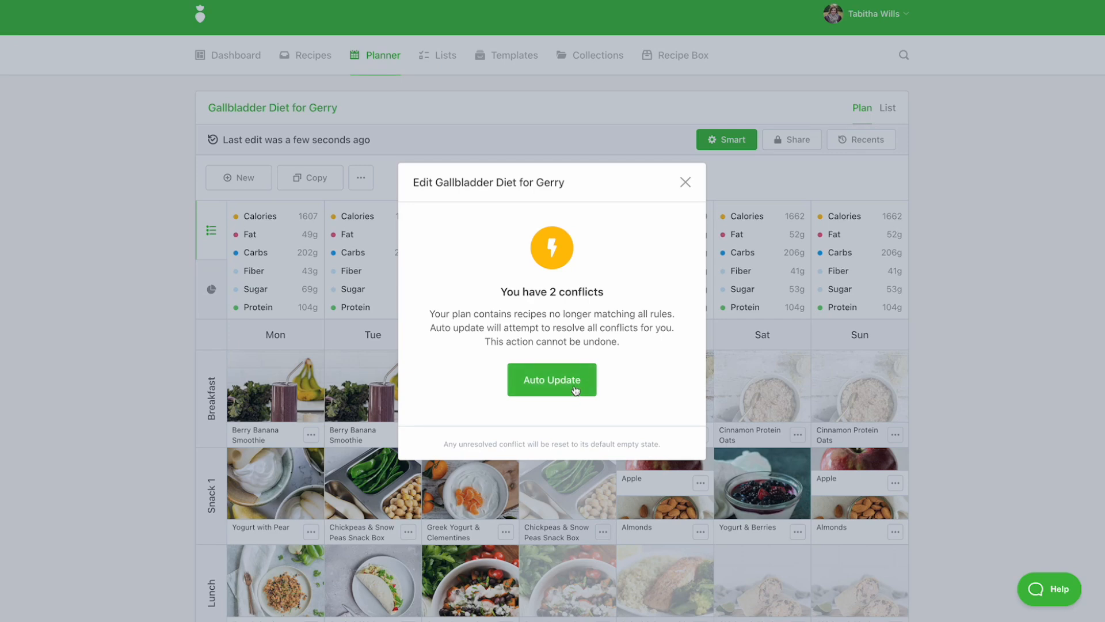
pyautogui.click(552, 379)
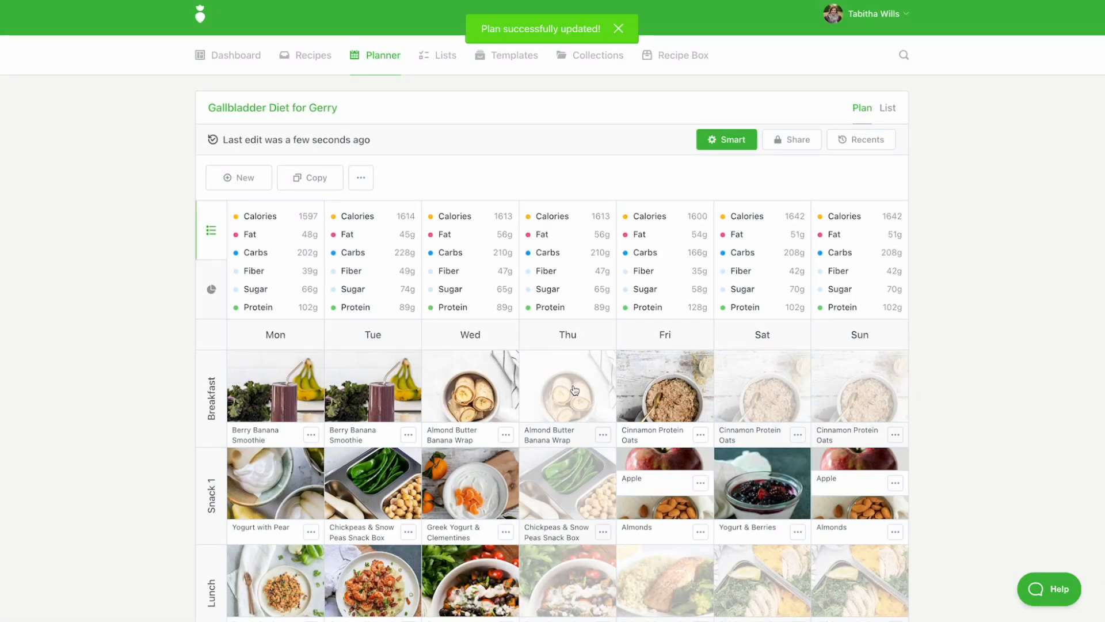
# Swap Monday's Berry Banana Smoothie for Raspberry Banana Smoothie Bowl on all days.
pyautogui.scroll(-3)
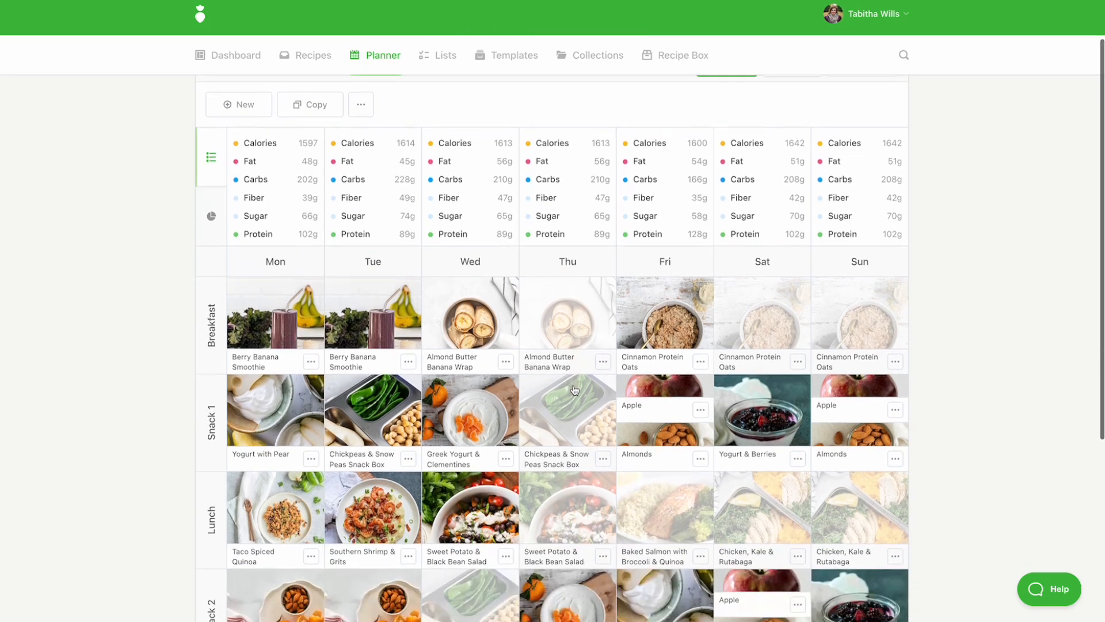
pyautogui.scroll(-3)
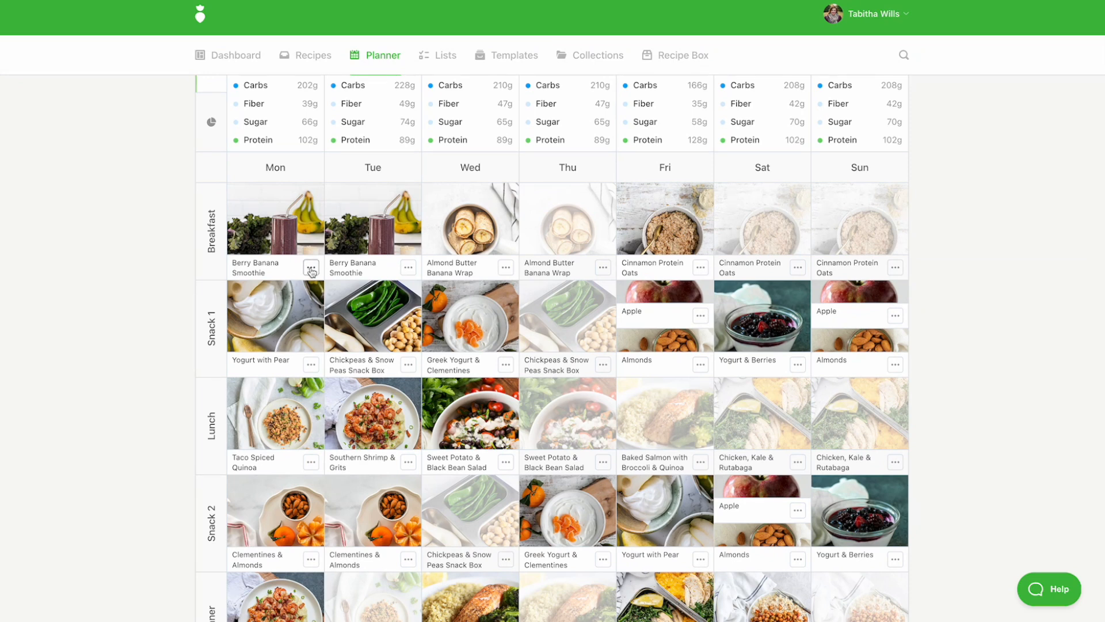
pyautogui.click(311, 267)
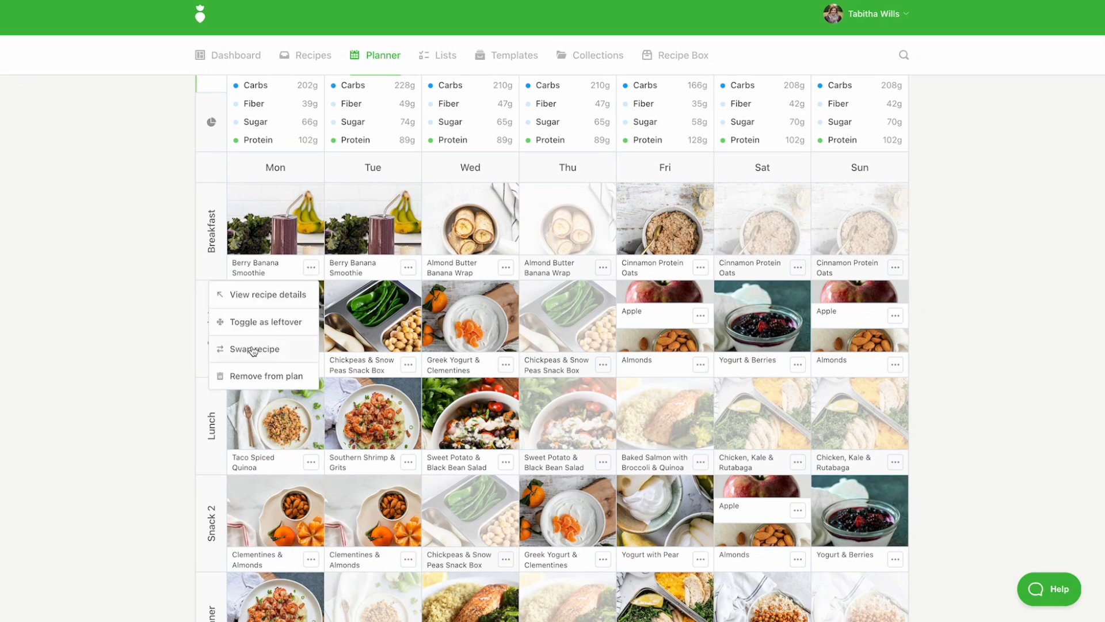
pyautogui.click(253, 349)
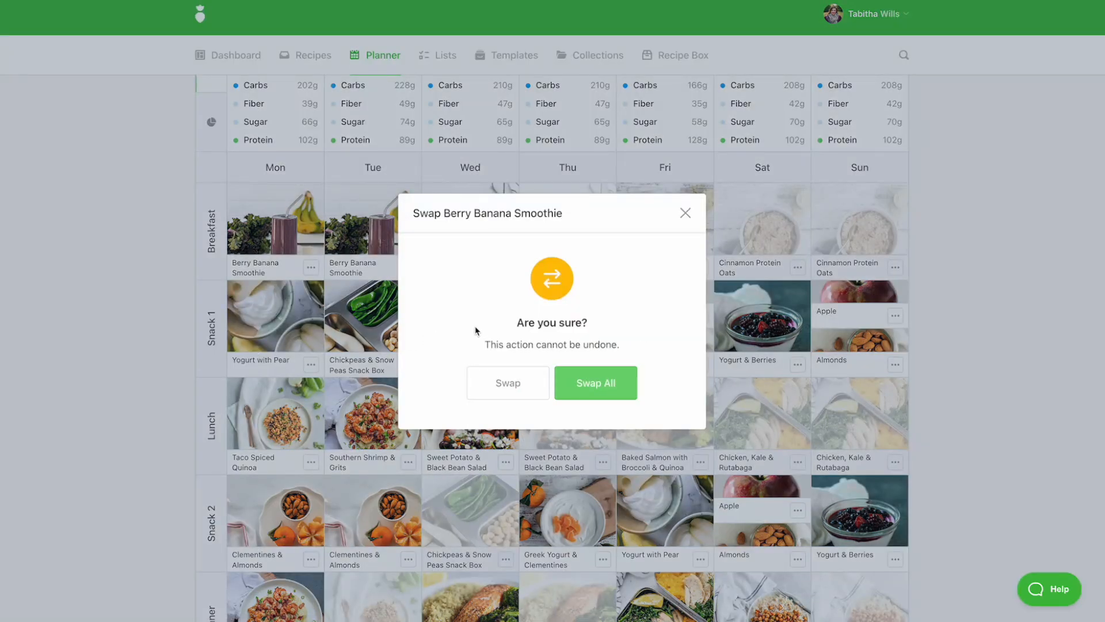
pyautogui.click(595, 383)
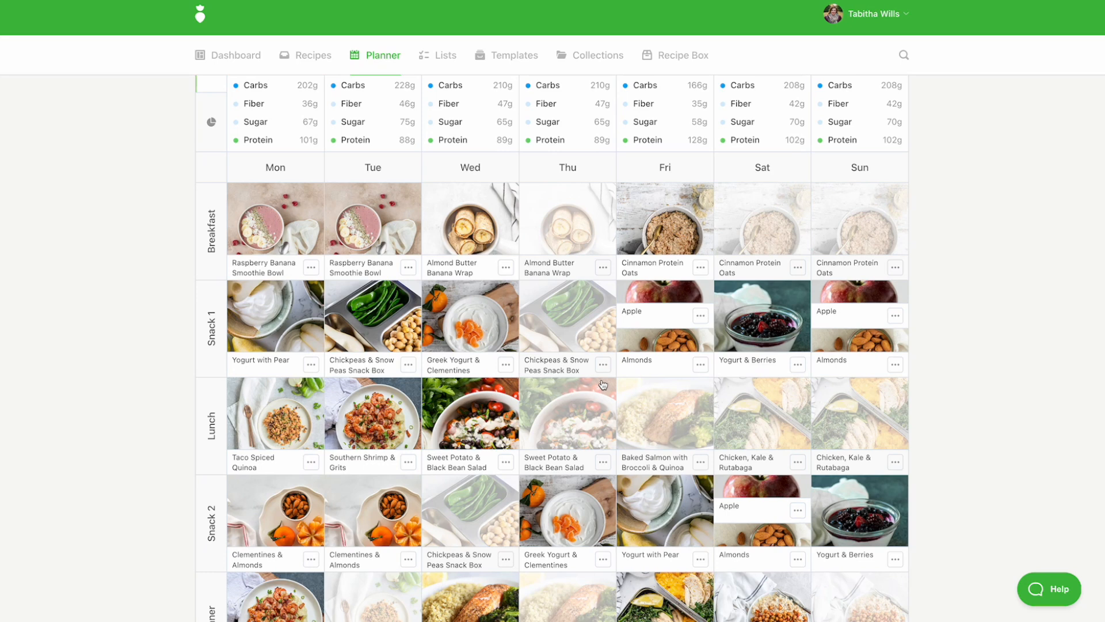
# Remove Tuesday's breakfast dish and save the breakfast with its updated days.
pyautogui.click(408, 269)
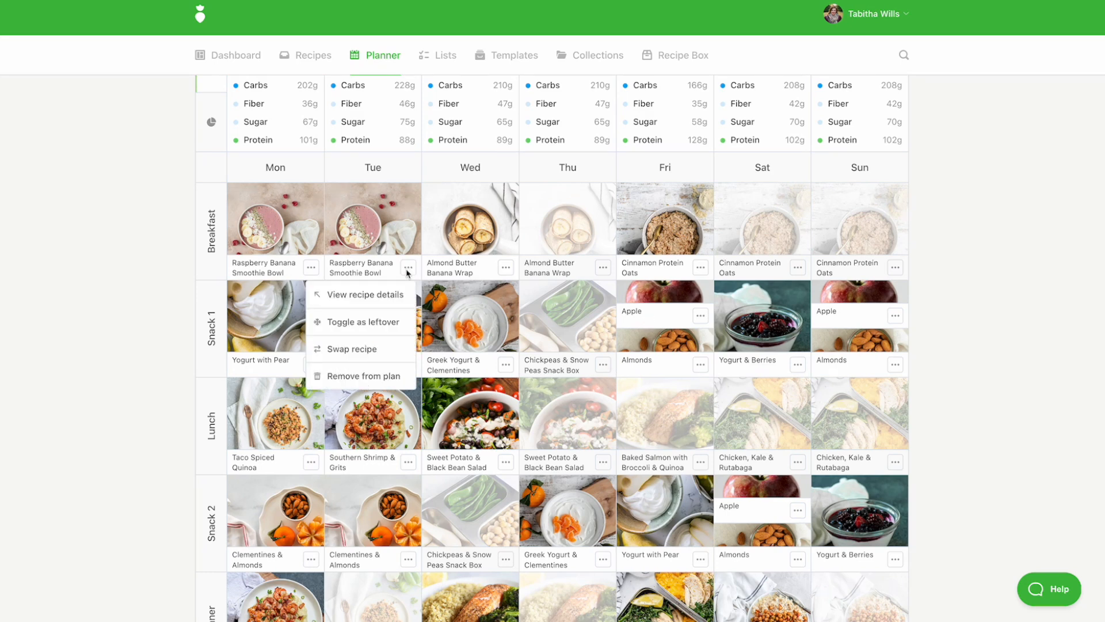
pyautogui.click(361, 376)
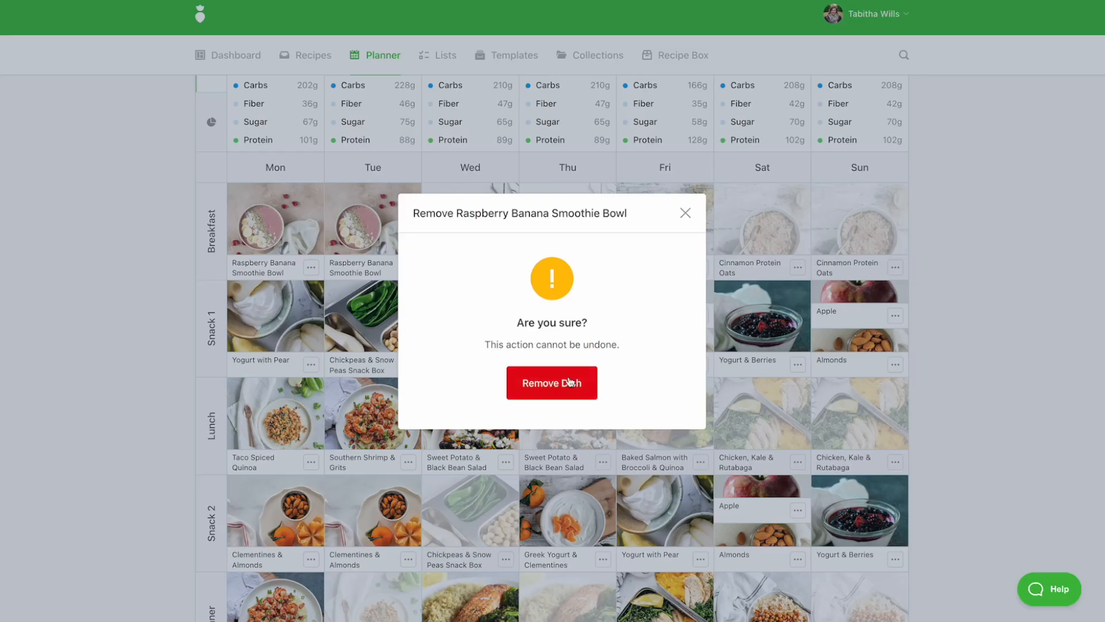
pyautogui.click(552, 382)
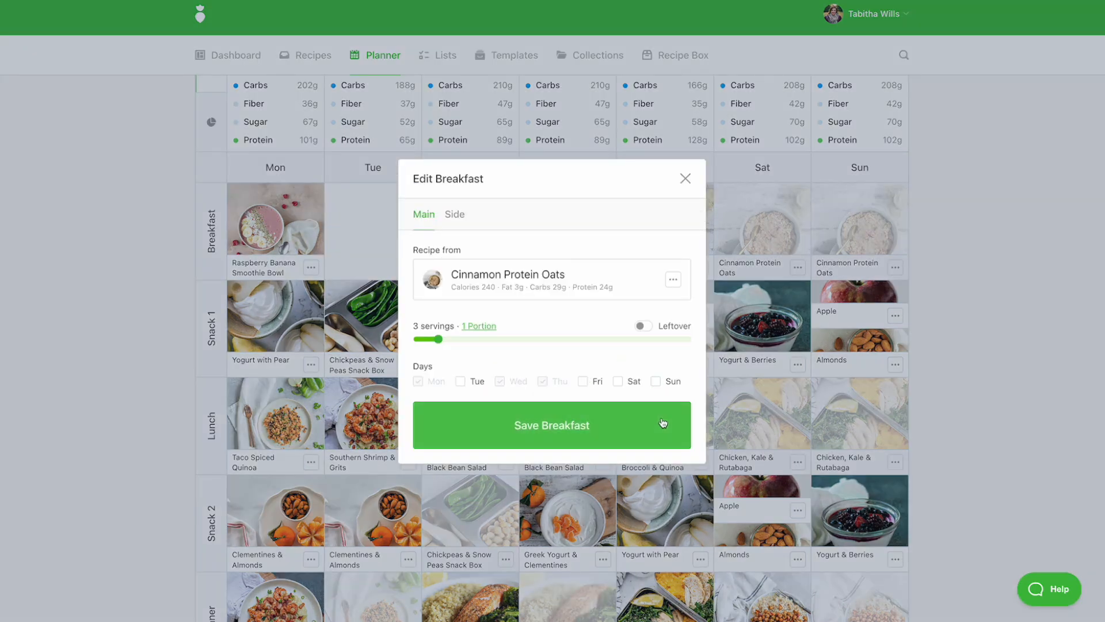
pyautogui.click(551, 424)
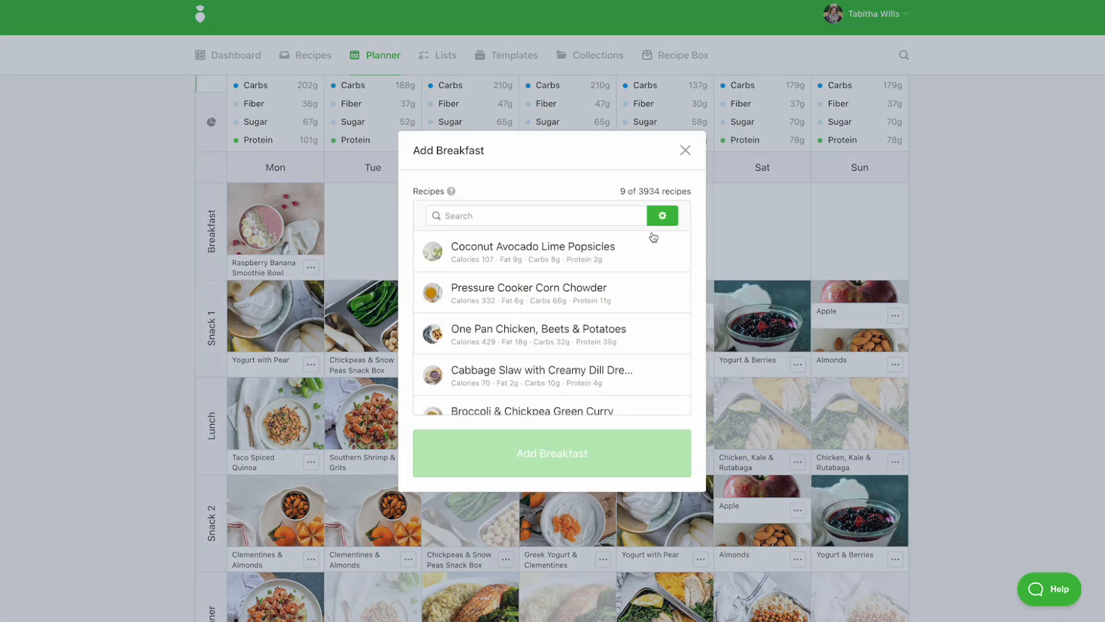
# Search breakfast recipes for 'smoothie' to add Mango Smoothie to Friday.
pyautogui.write('smooth')
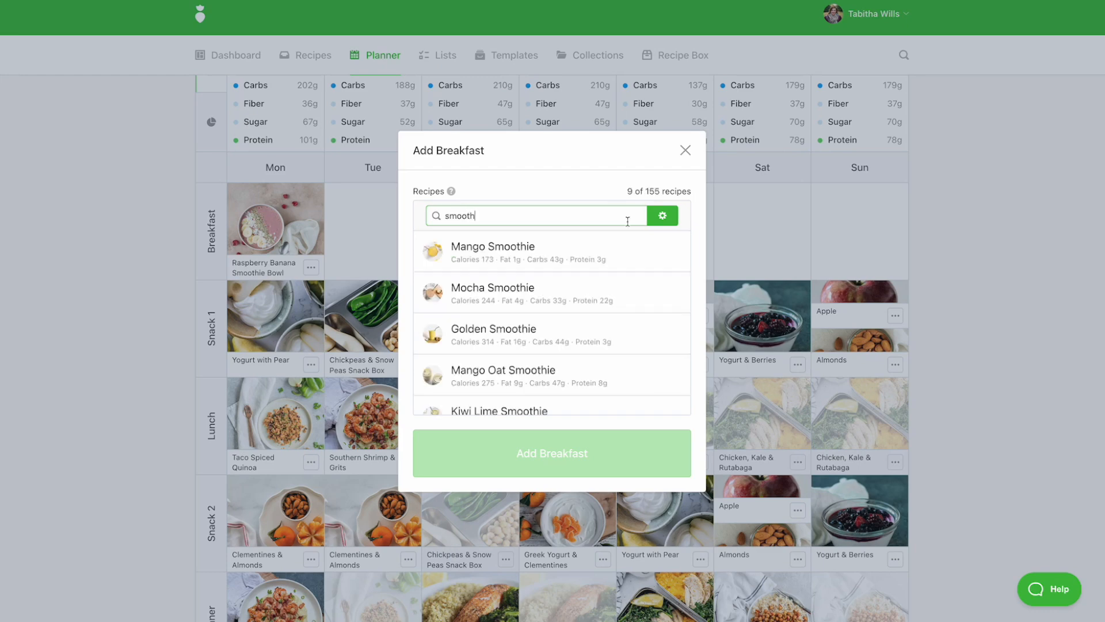
pyautogui.write('ie')
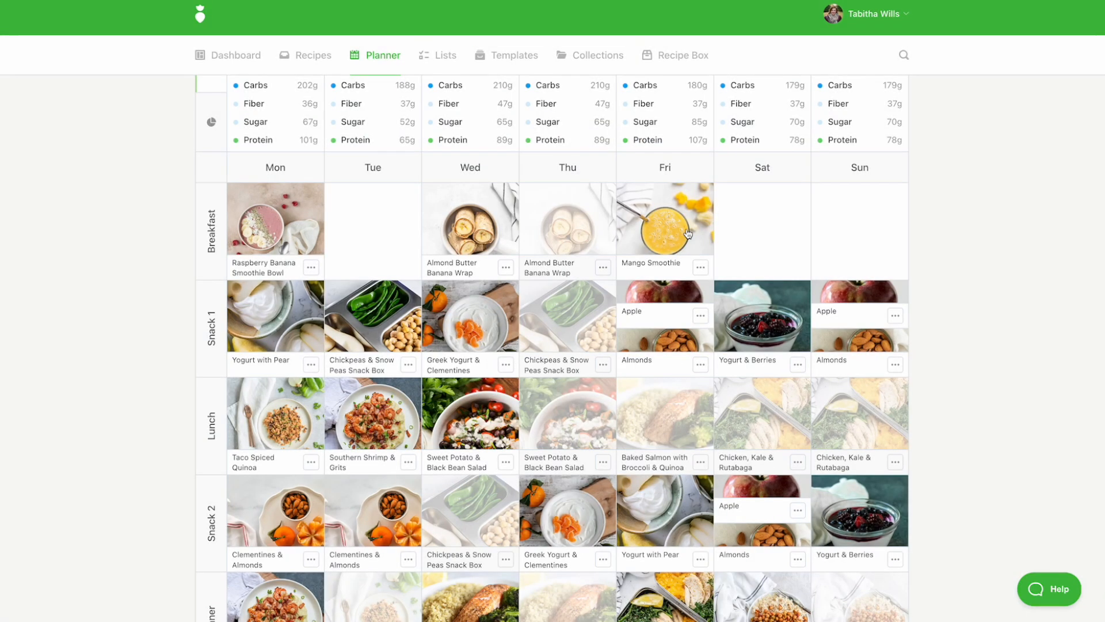
pyautogui.scroll(3)
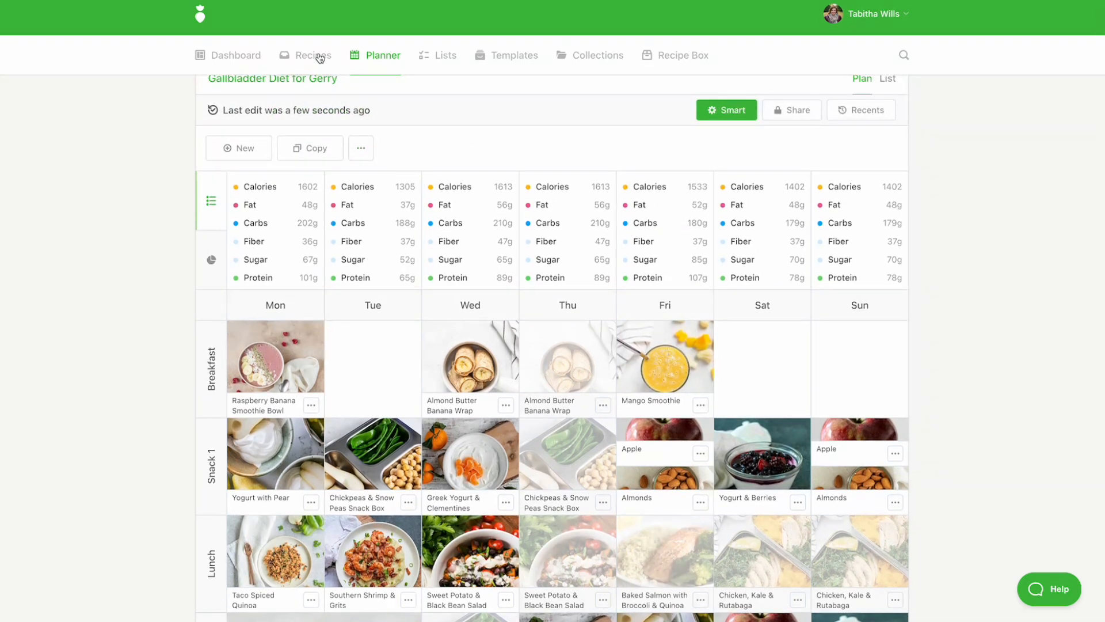
# Filter recipes with the Gerry's Dietary Needs bookmark, then return to Gerry's plan in the planner.
pyautogui.click(313, 55)
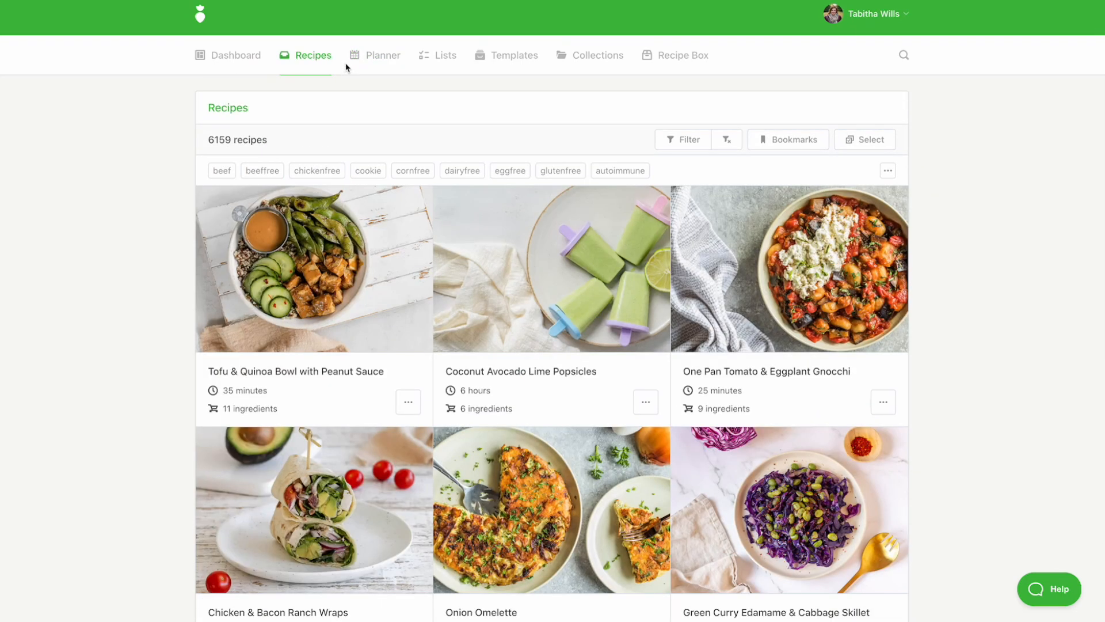
pyautogui.moveTo(556, 136)
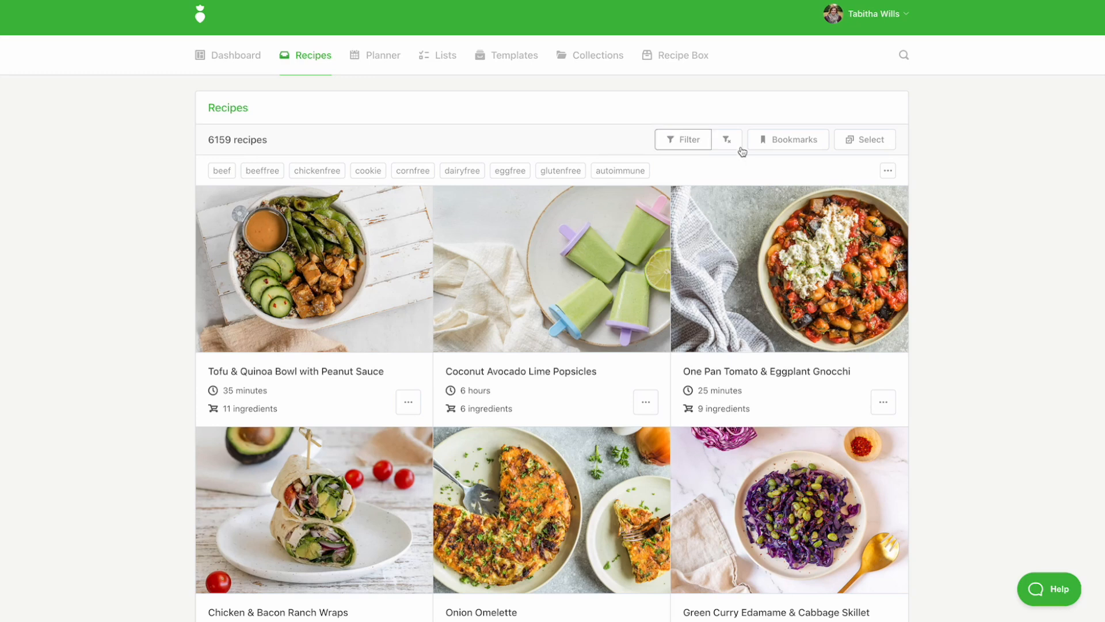
pyautogui.click(788, 138)
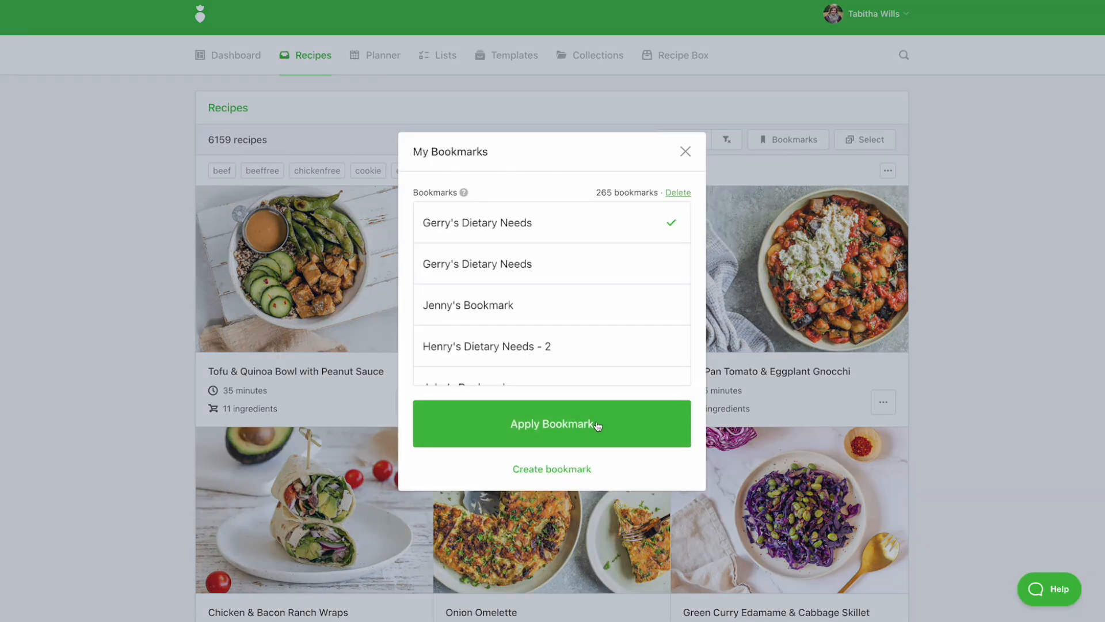
pyautogui.click(552, 423)
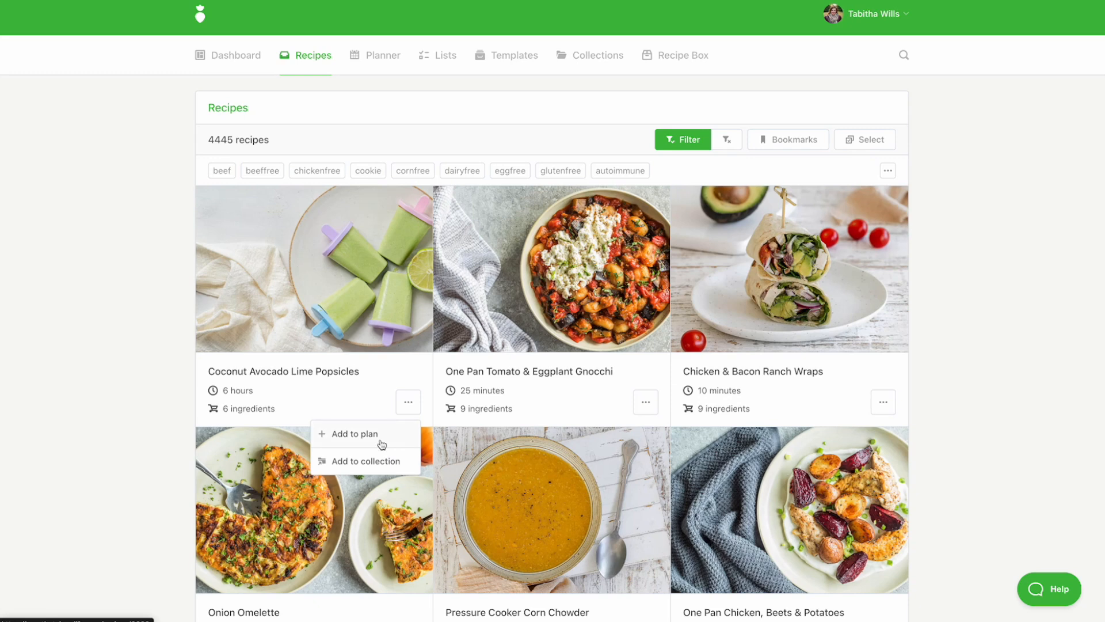
pyautogui.click(383, 55)
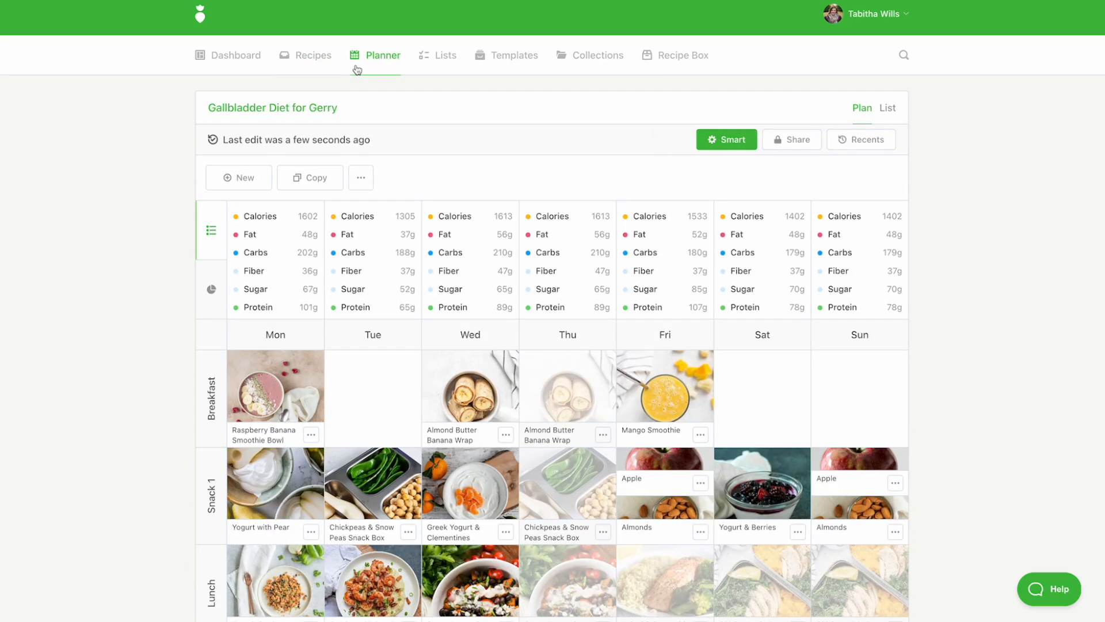
# Glance at the plan's grocery list, then rename the Mon column to Day 1.
pyautogui.click(445, 56)
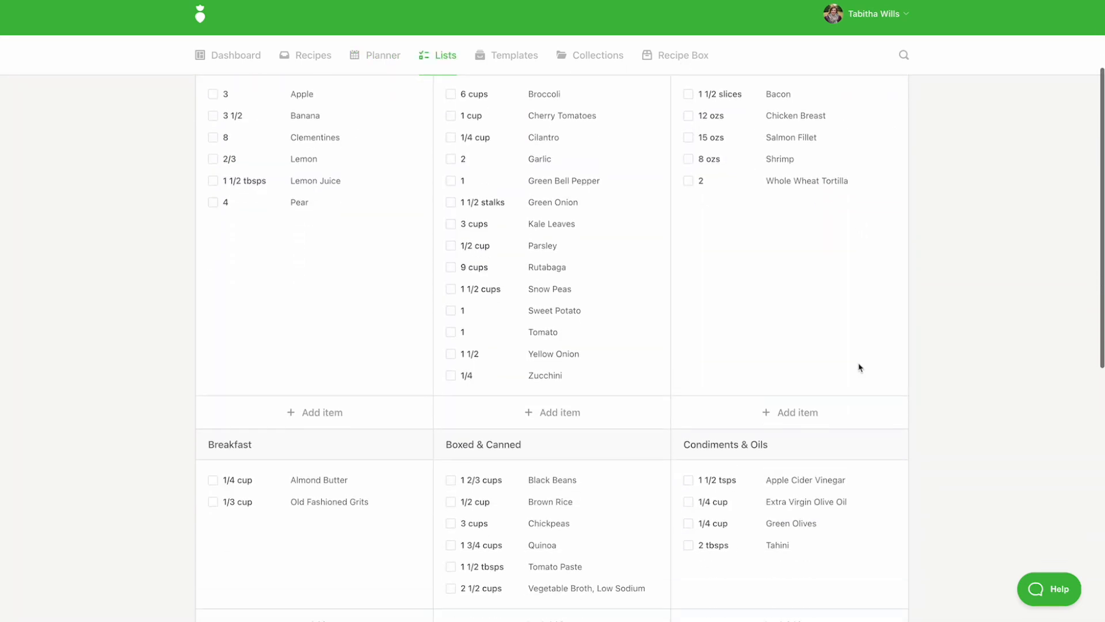
pyautogui.click(383, 56)
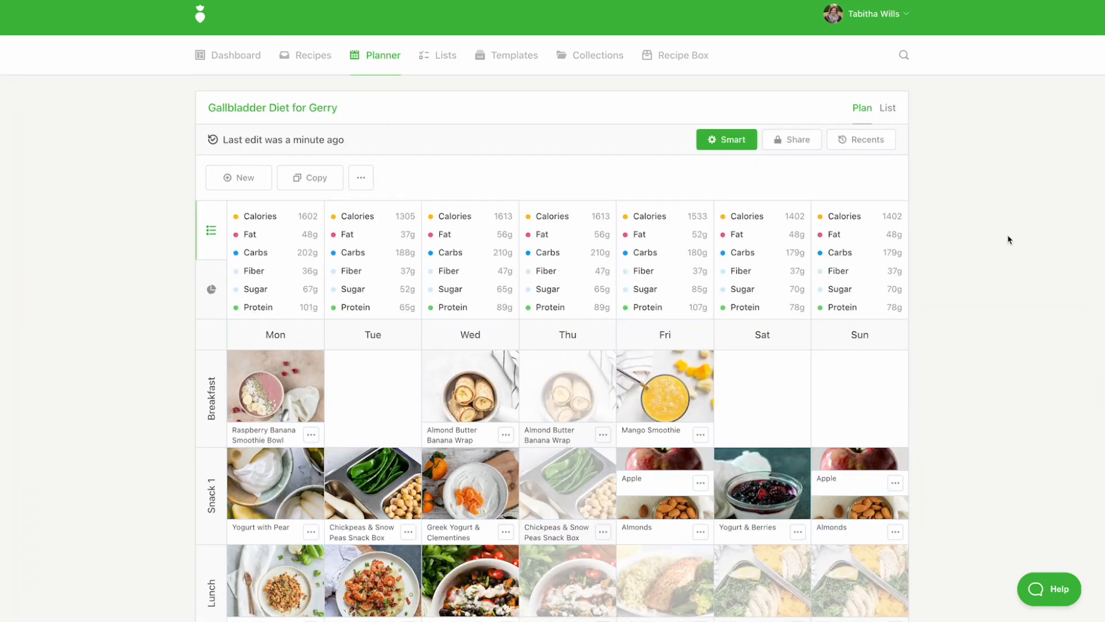
pyautogui.moveTo(299, 329)
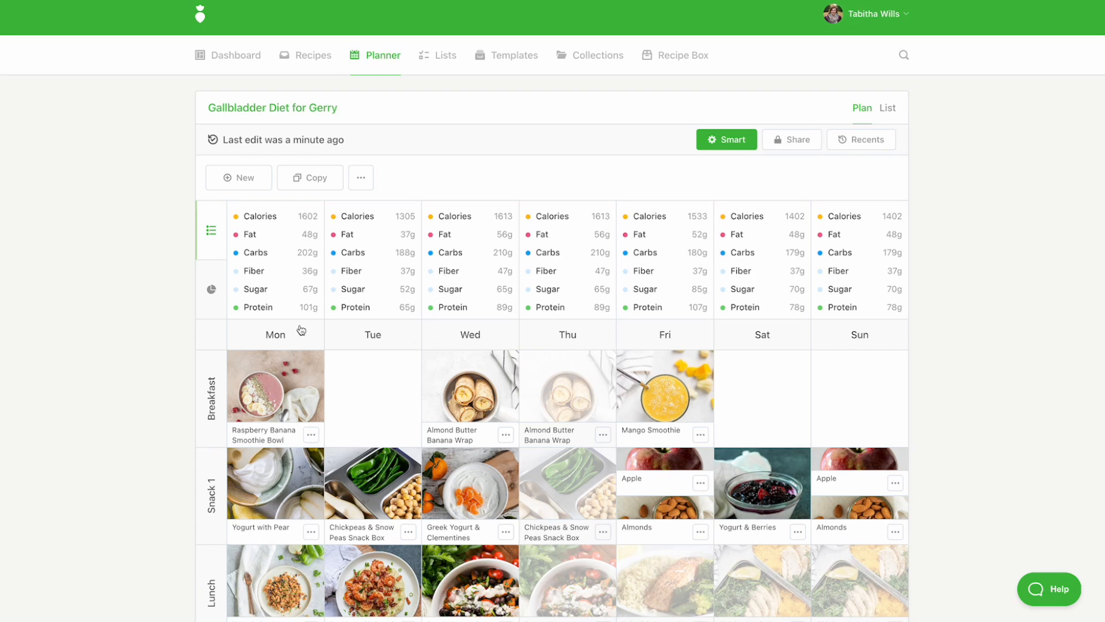
pyautogui.click(275, 334)
pyautogui.write('Day 1')
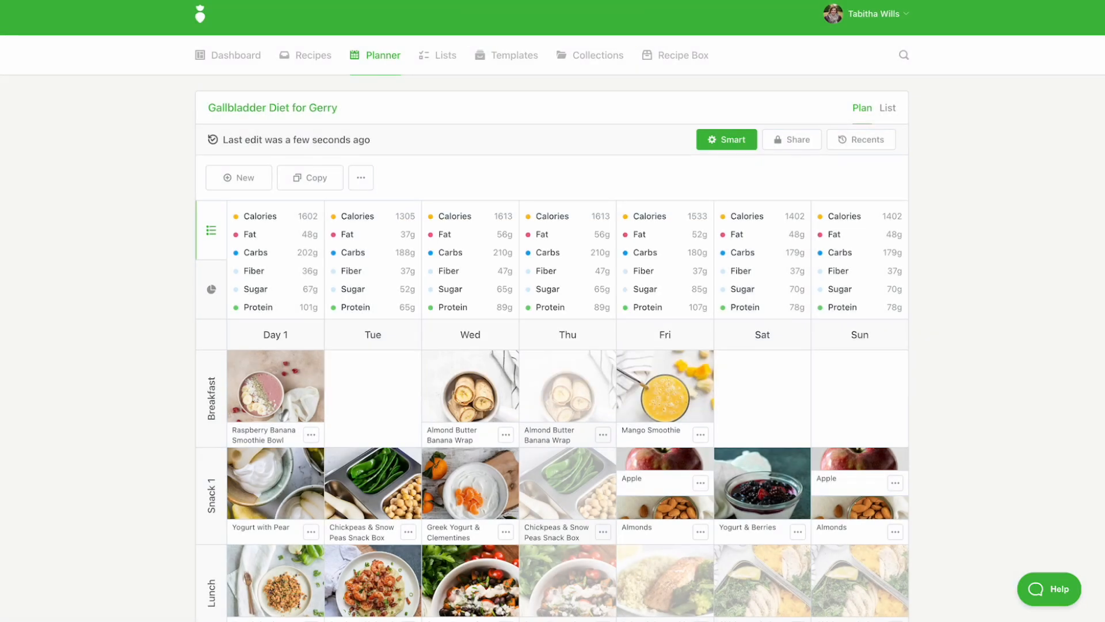
pyautogui.moveTo(791, 139)
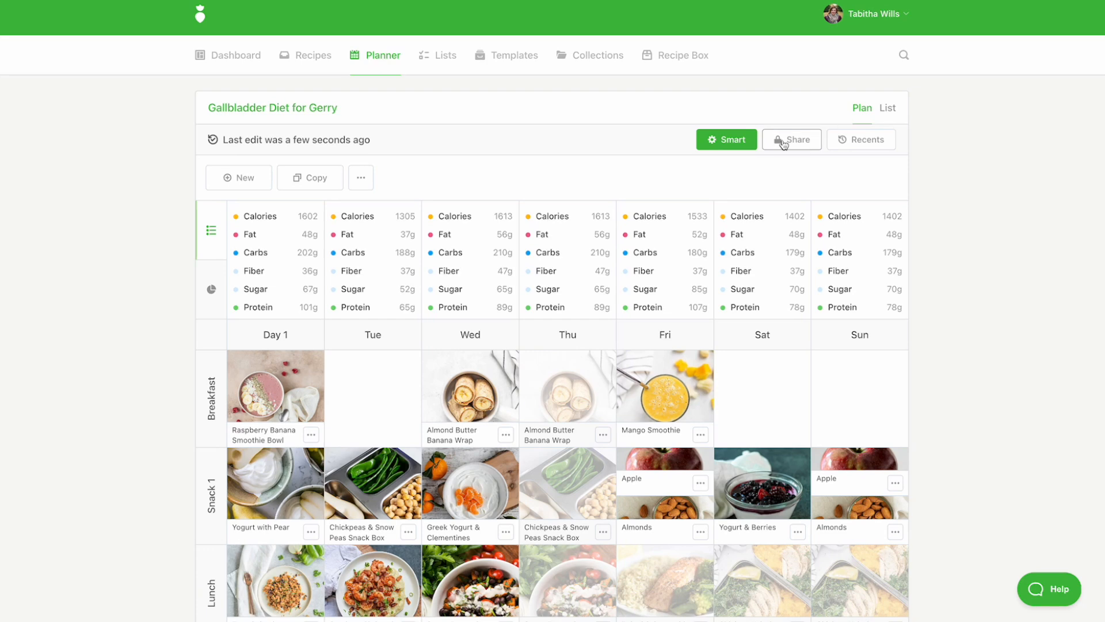
# Turn on view-only link sharing for Gerry's plan and add a Rich Text attachment named Evidence.
pyautogui.click(791, 139)
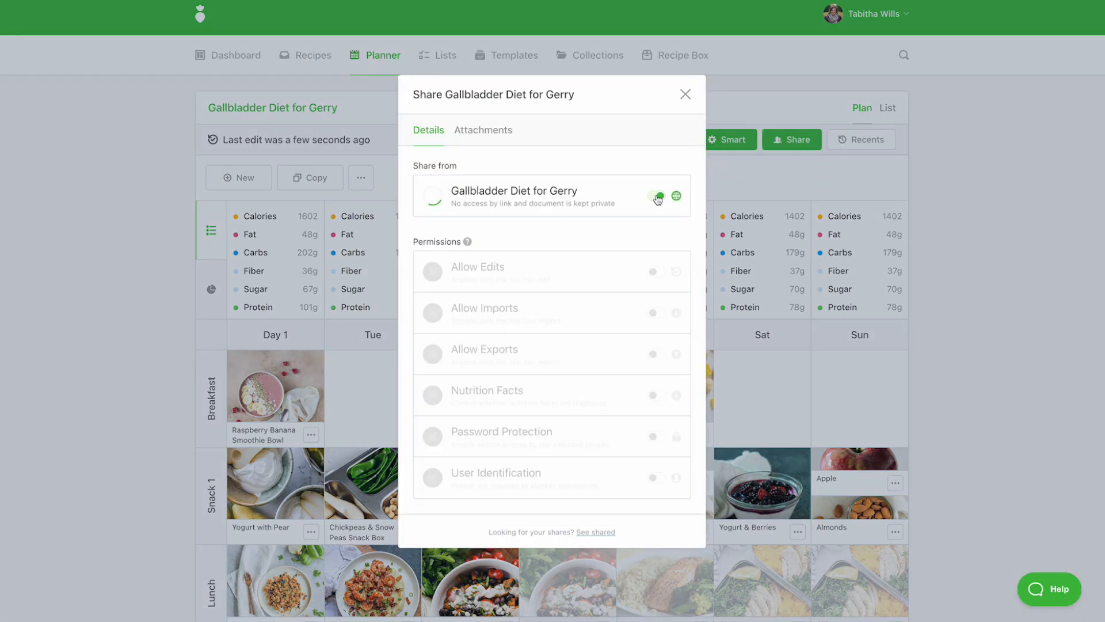
pyautogui.click(657, 196)
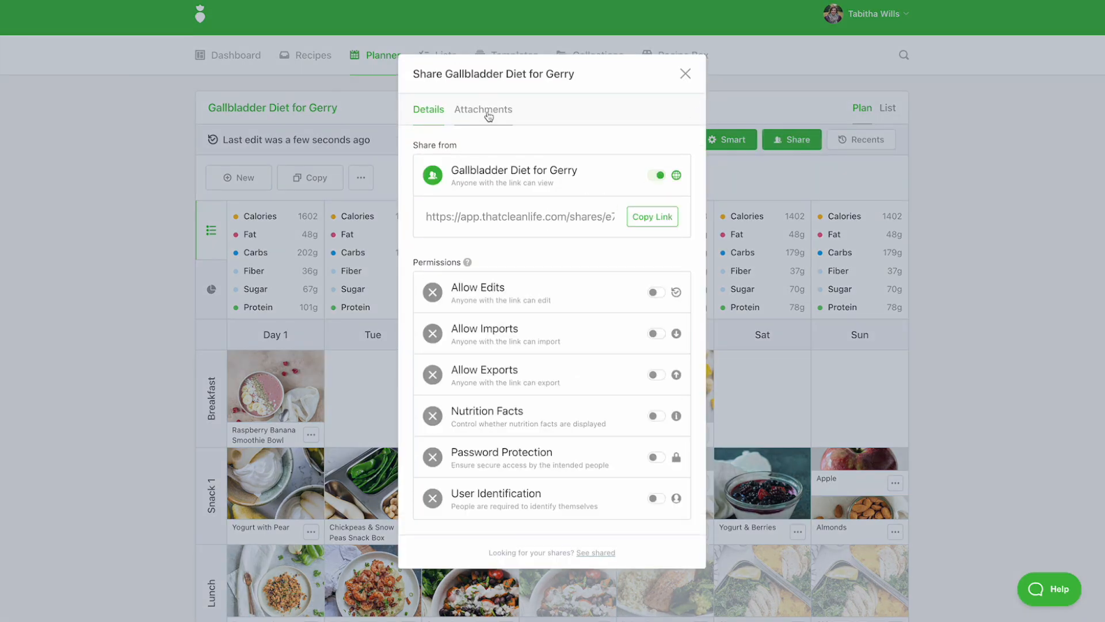
pyautogui.click(483, 110)
pyautogui.write('E')
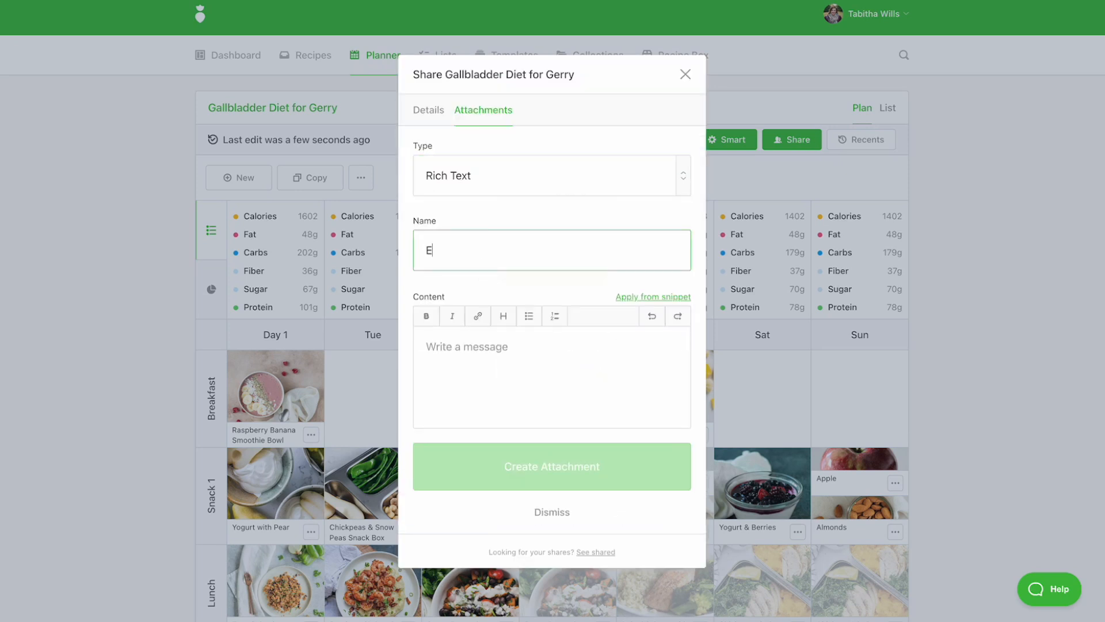
pyautogui.click(653, 296)
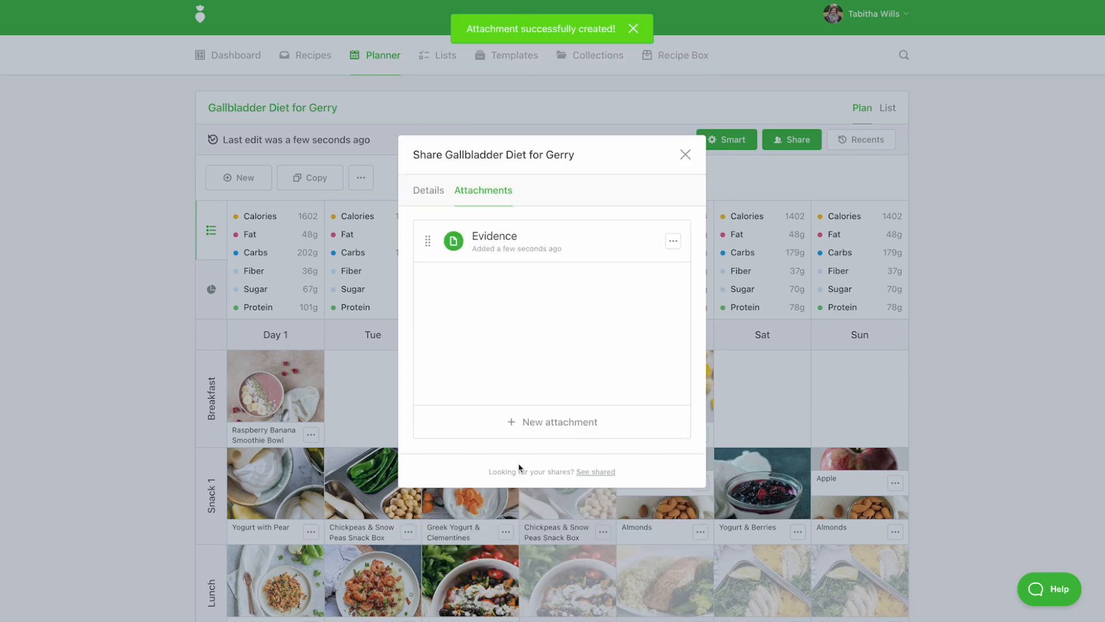
pyautogui.click(428, 189)
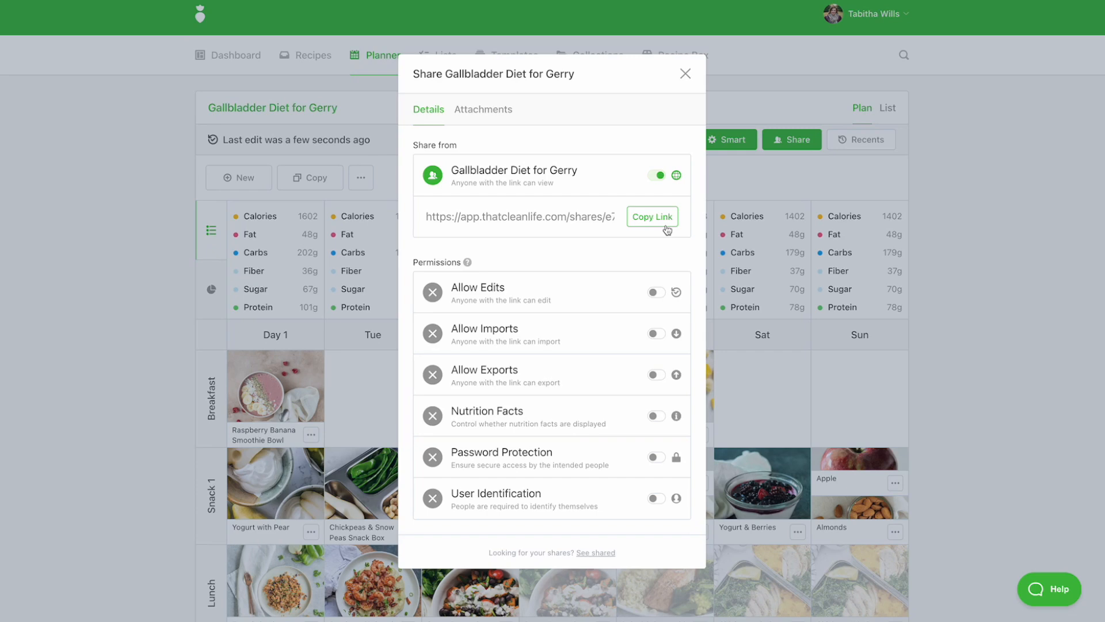
pyautogui.moveTo(817, 338)
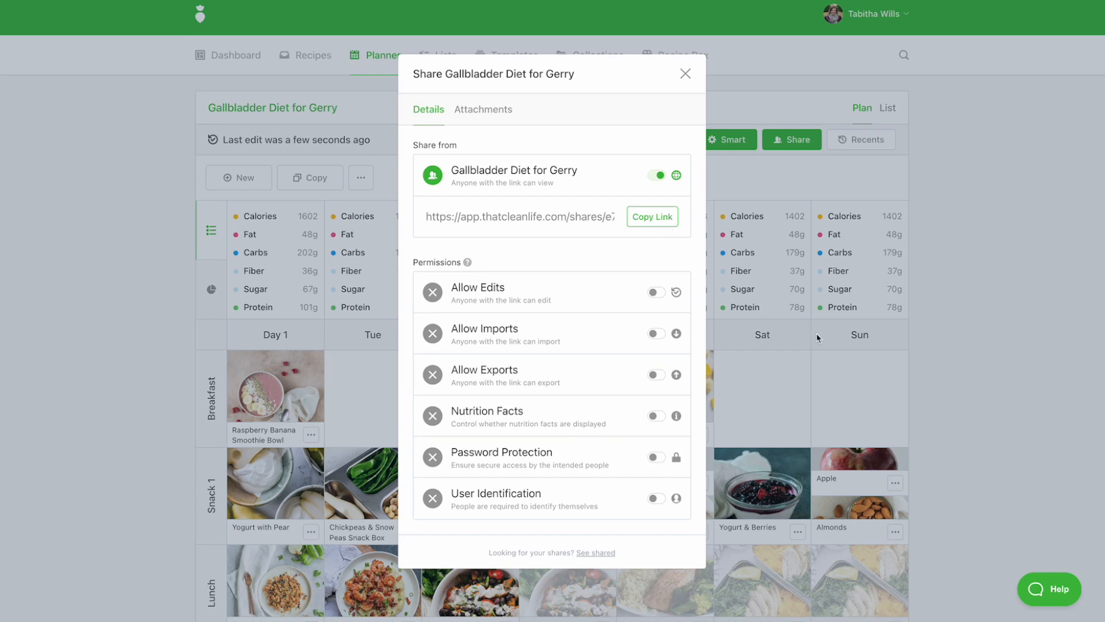
pyautogui.click(684, 73)
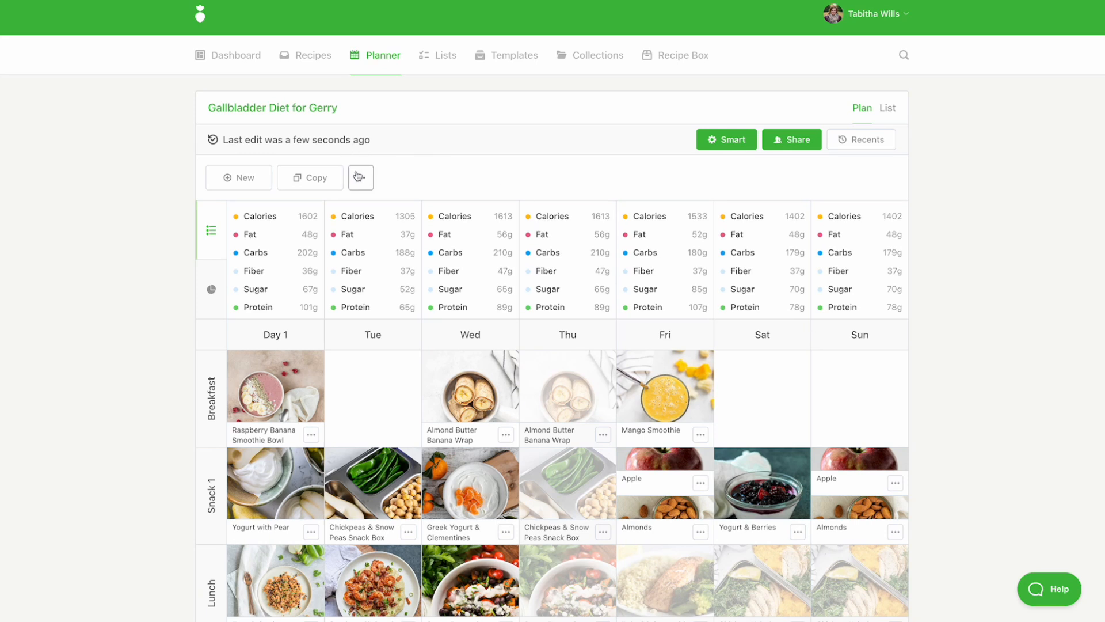
# Export the plan with nutrition and an Almond Butter Banana Wrap cover, sent by email.
pyautogui.click(359, 177)
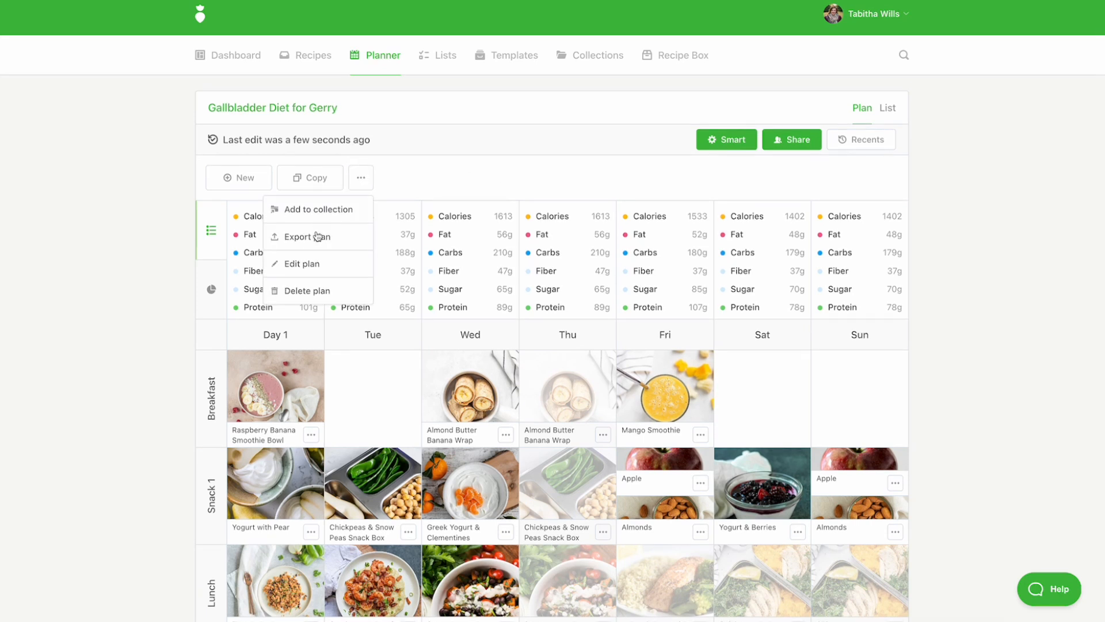
pyautogui.click(308, 236)
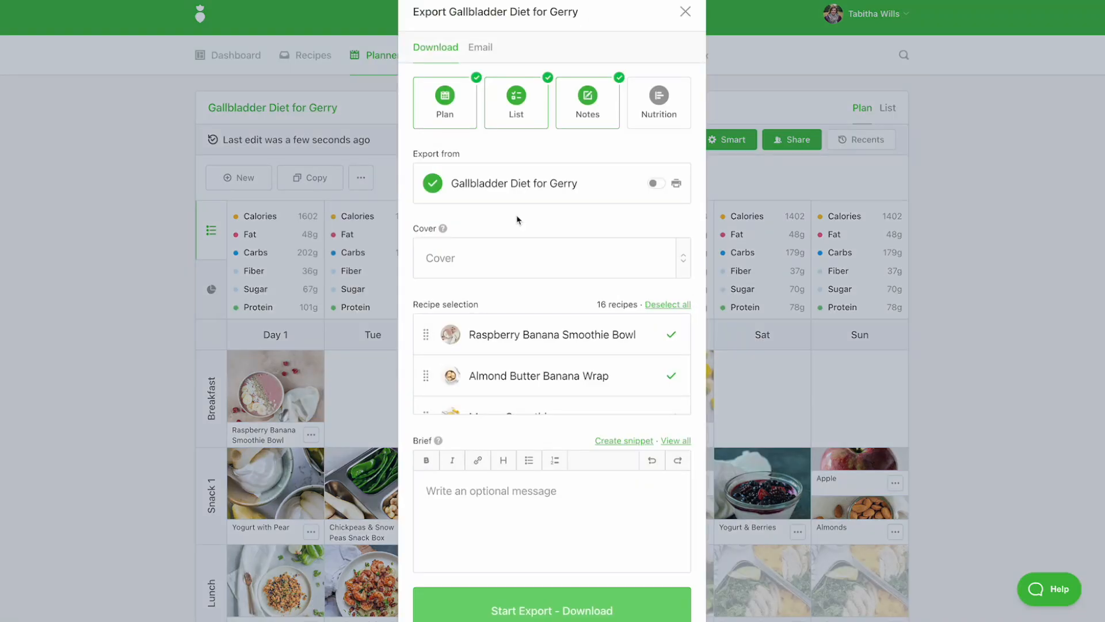
pyautogui.moveTo(534, 128)
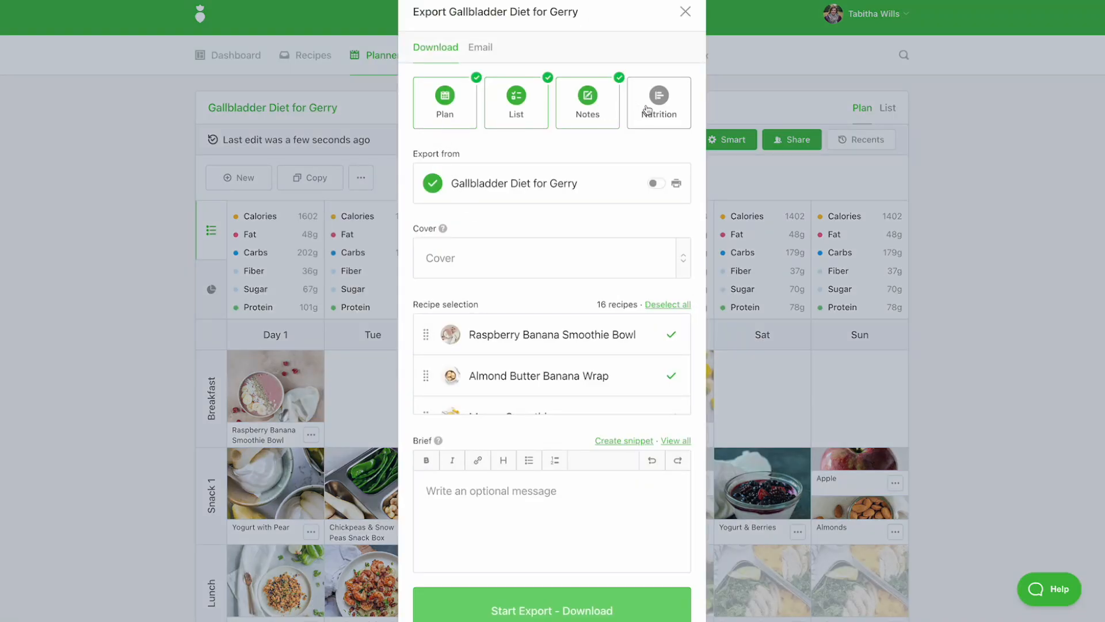
pyautogui.click(550, 257)
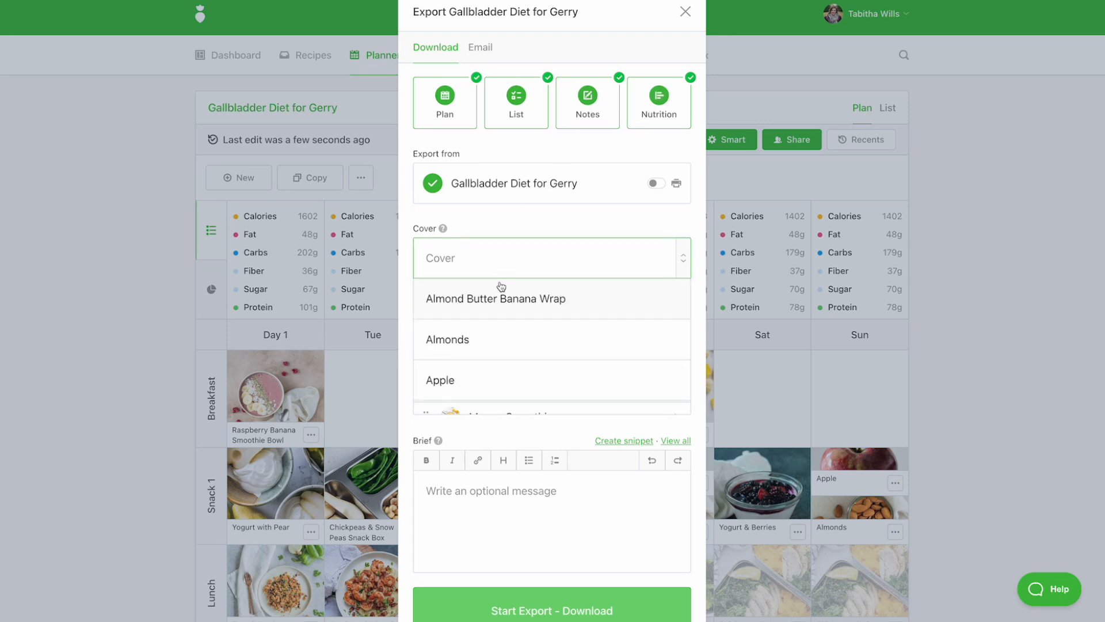
pyautogui.click(496, 298)
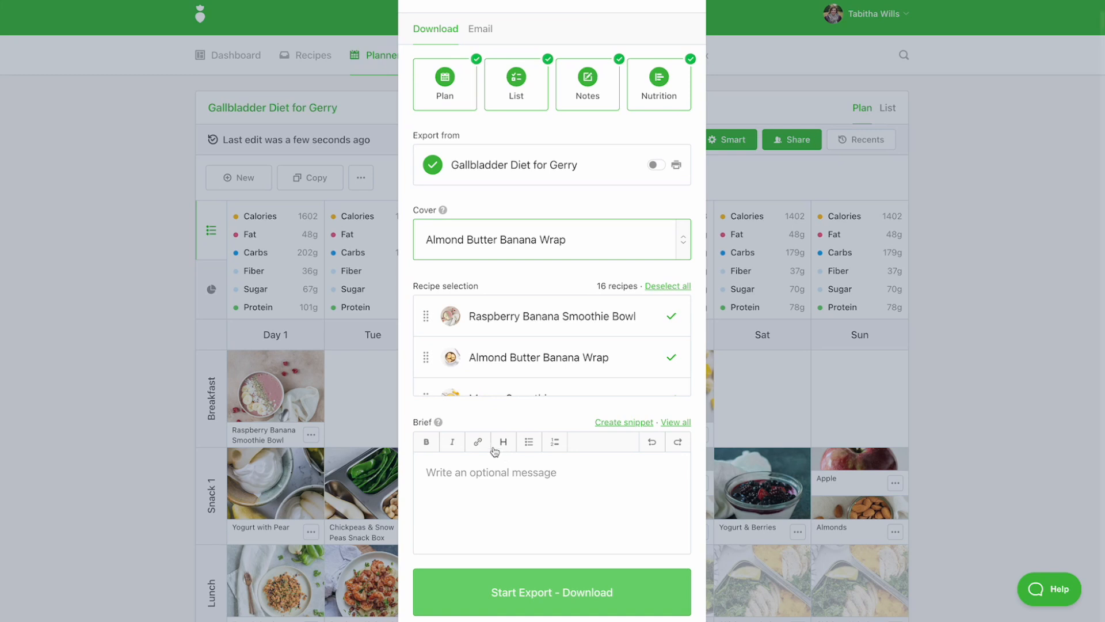
pyautogui.click(493, 493)
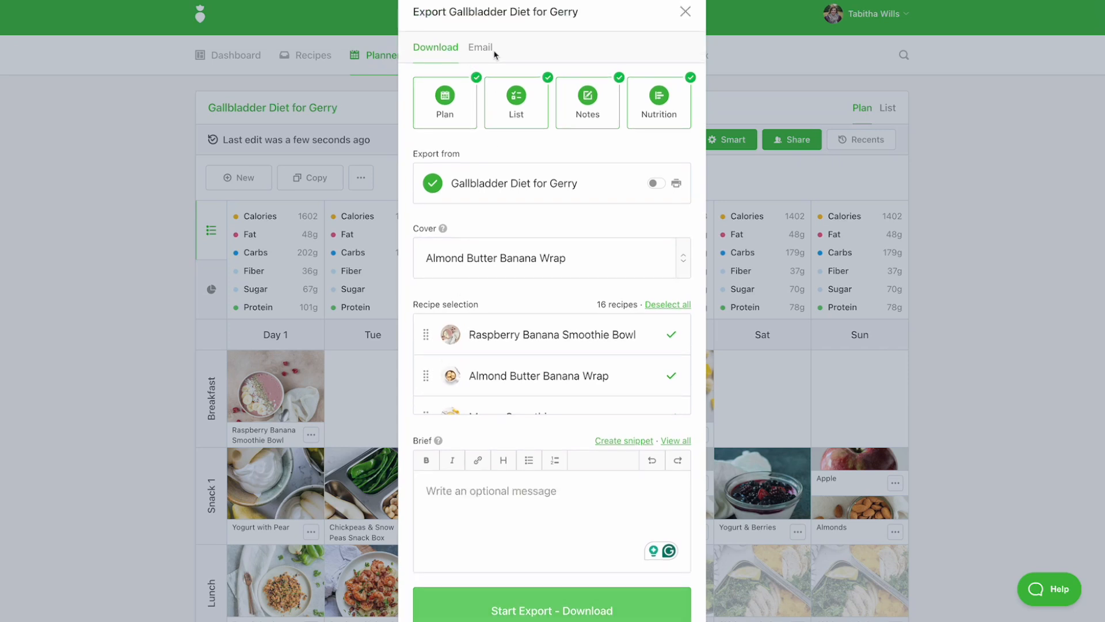
pyautogui.click(480, 47)
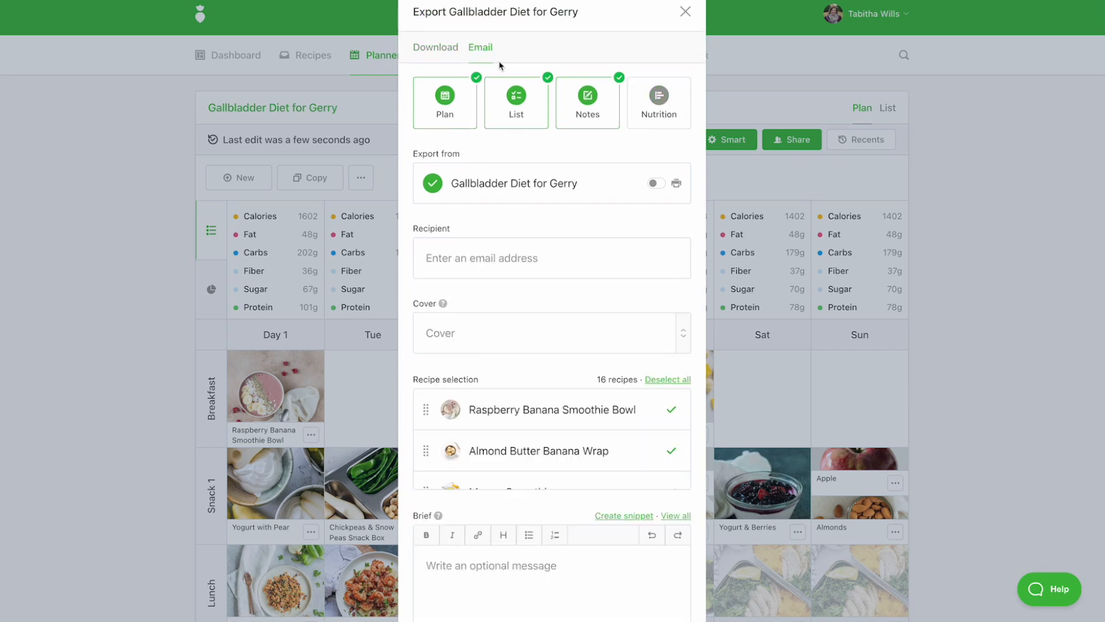
pyautogui.click(552, 258)
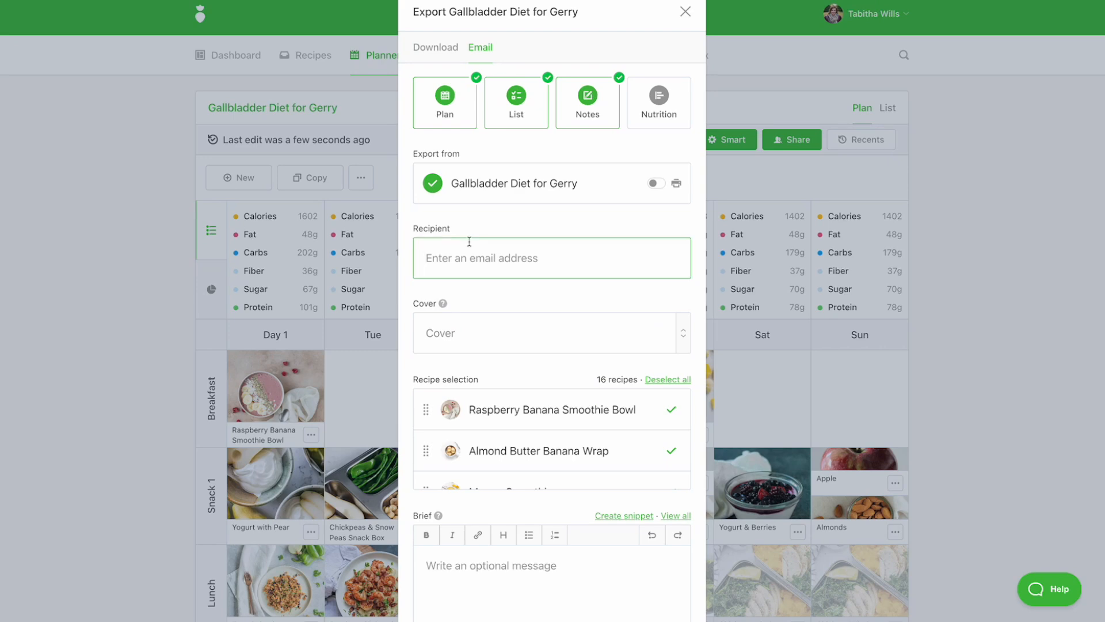